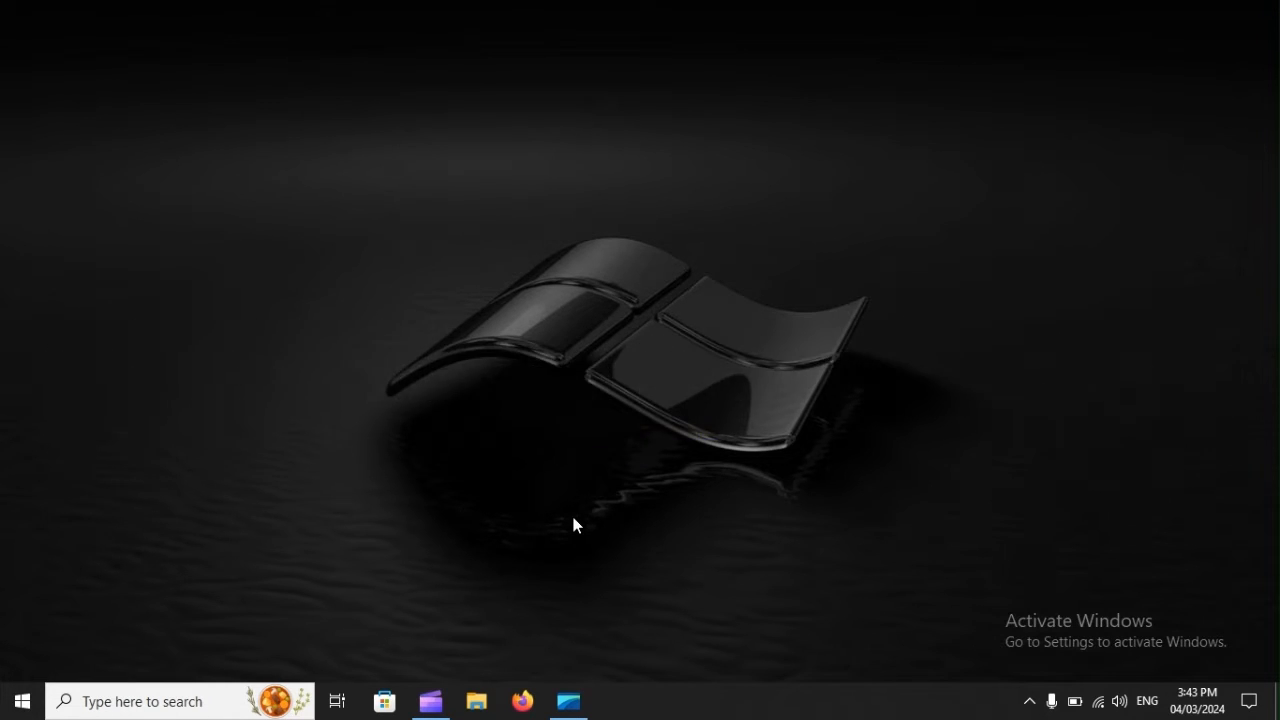
- Navigate File Explorer from This PC into C:\Program Files (x86)
key("Win+E")
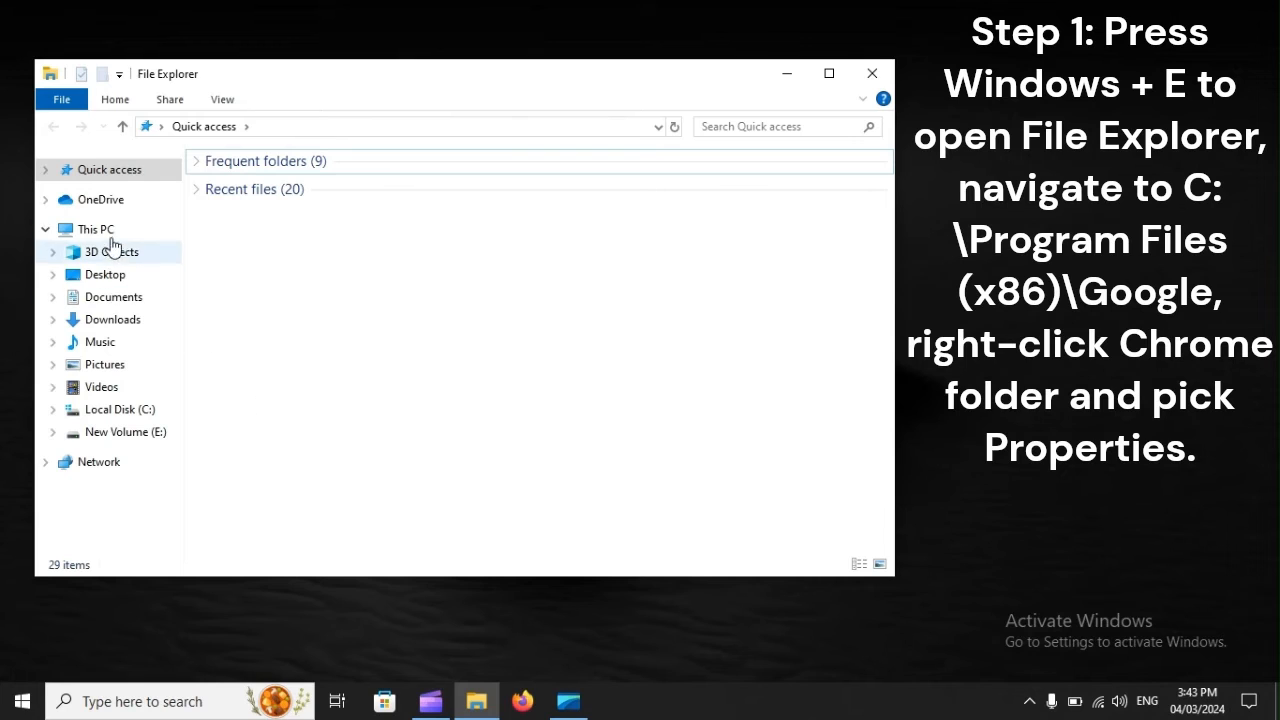
left_click(96, 228)
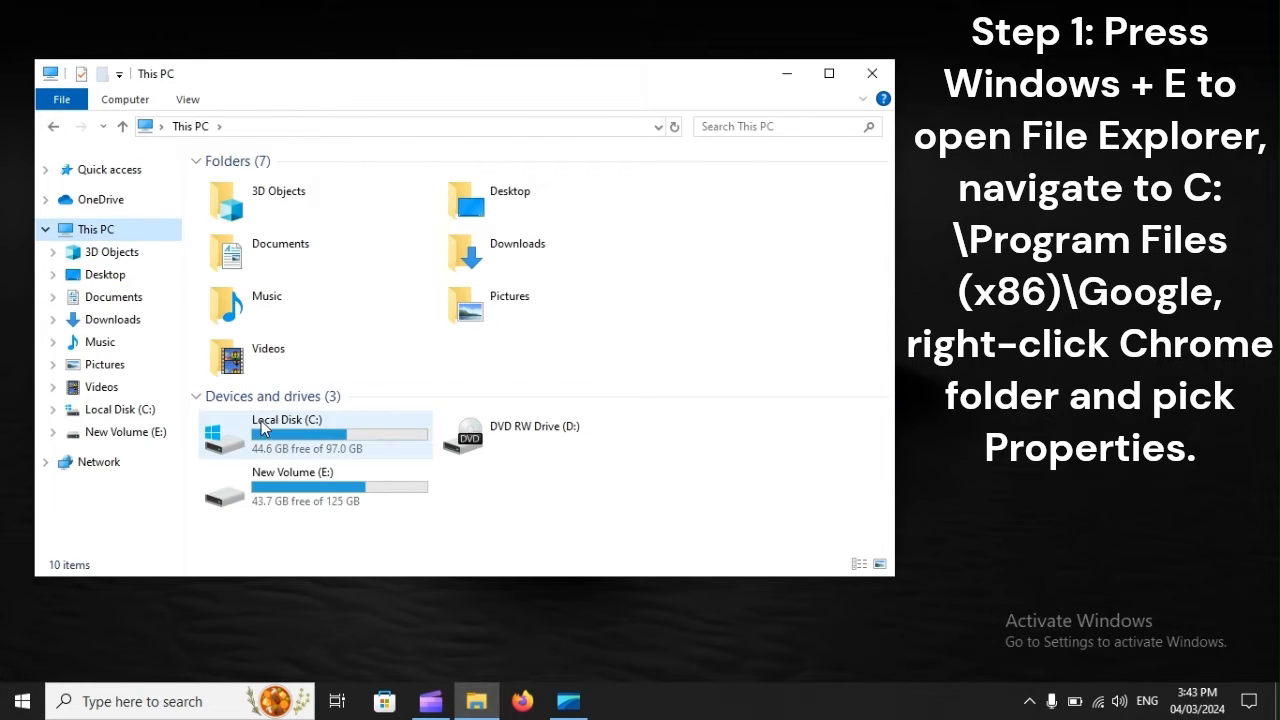
double_click(288, 424)
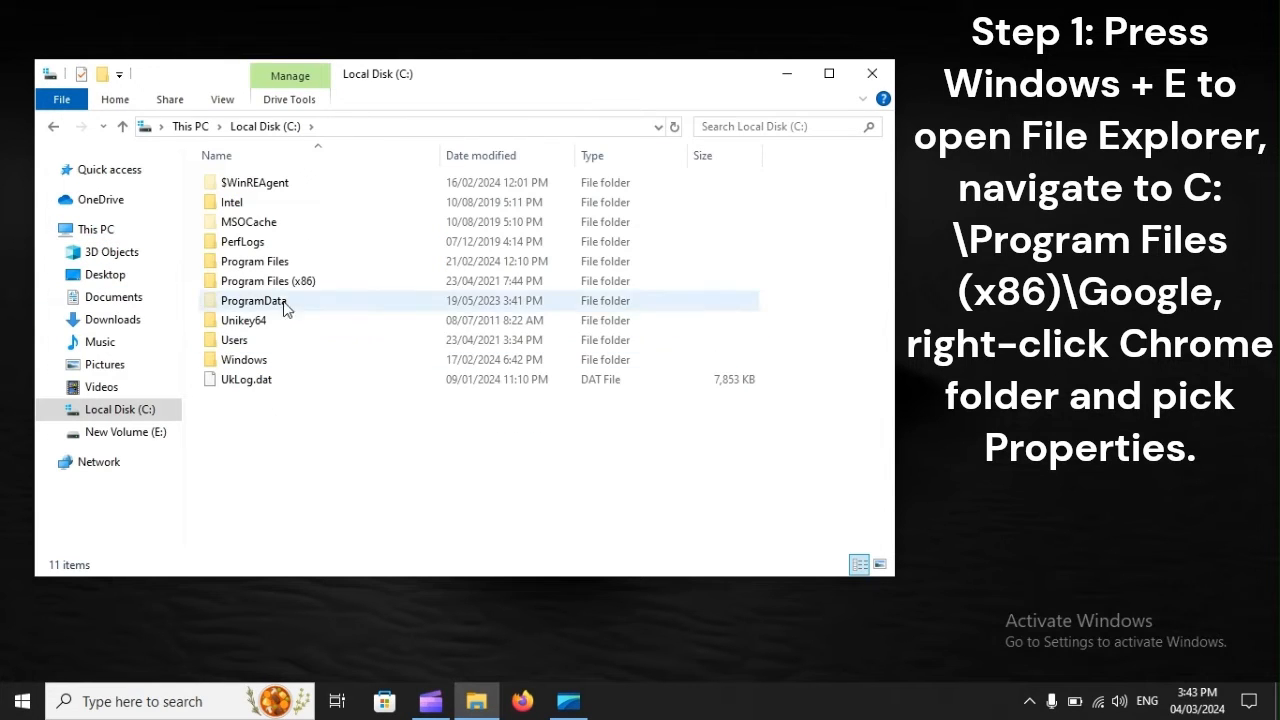
double_click(264, 280)
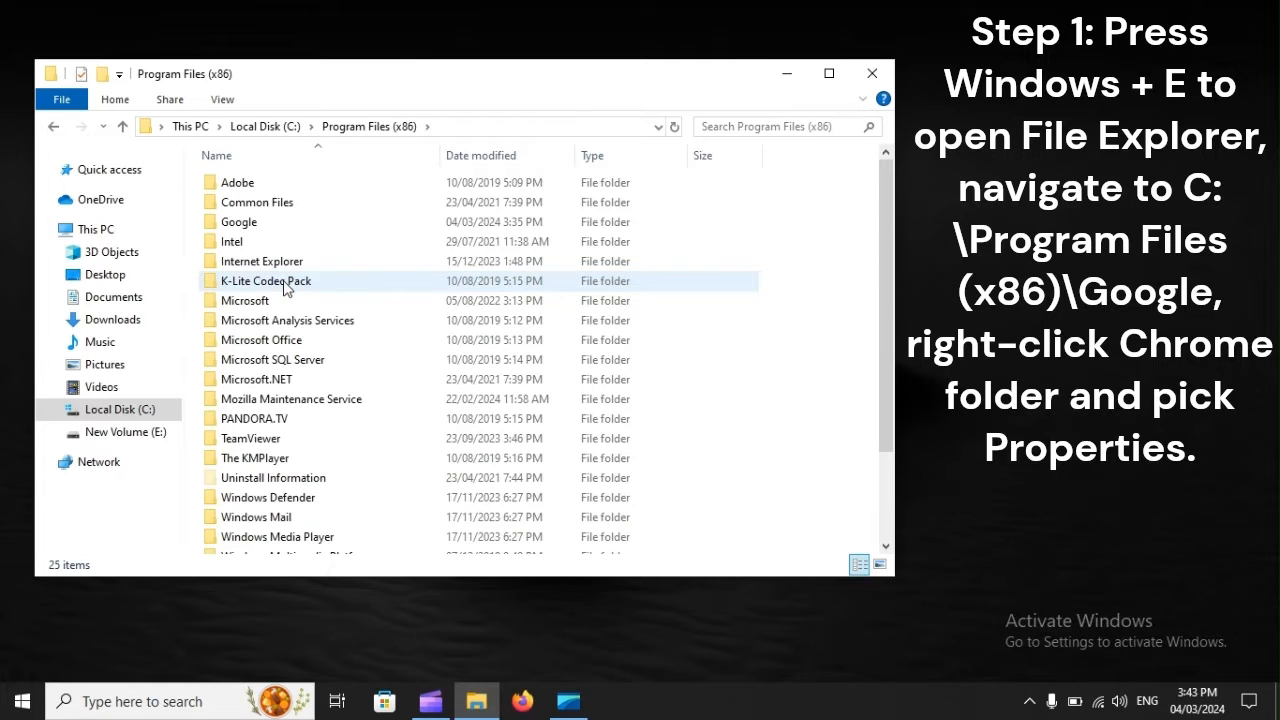
- Enter the Google folder and bring up the context menu for its Chrome folder
double_click(240, 220)
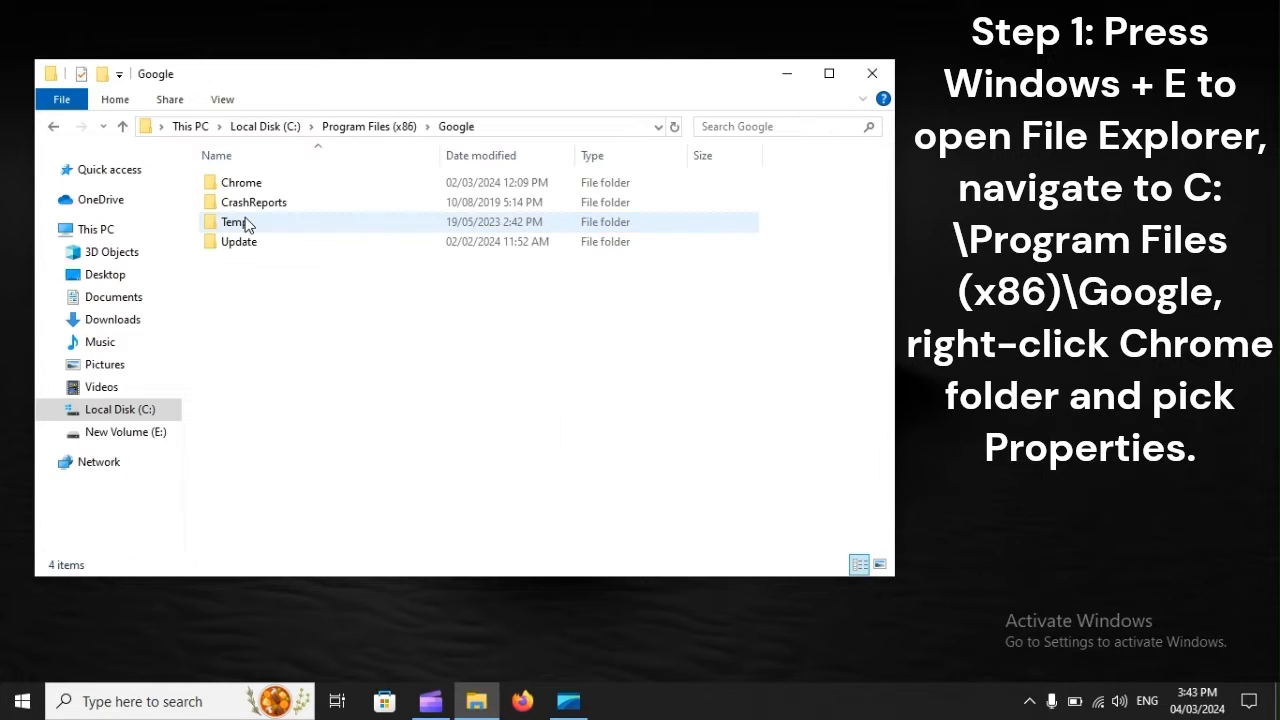
left_click(240, 182)
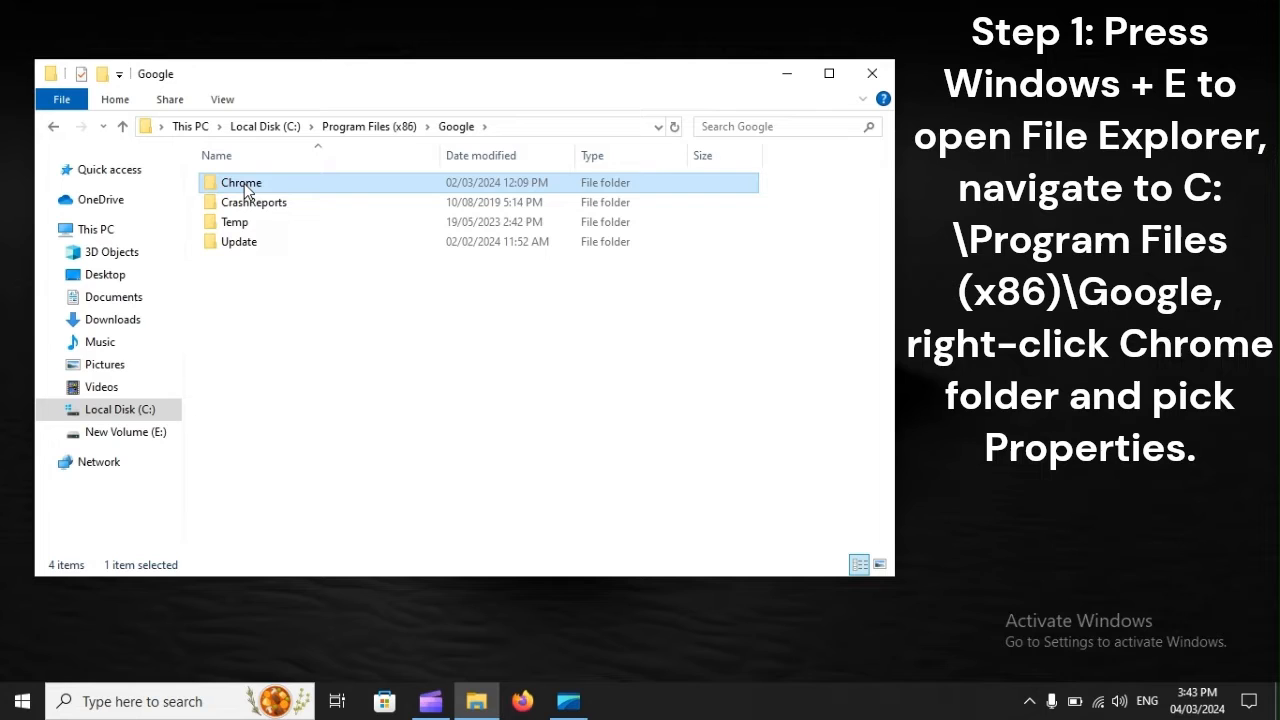
right_click(240, 182)
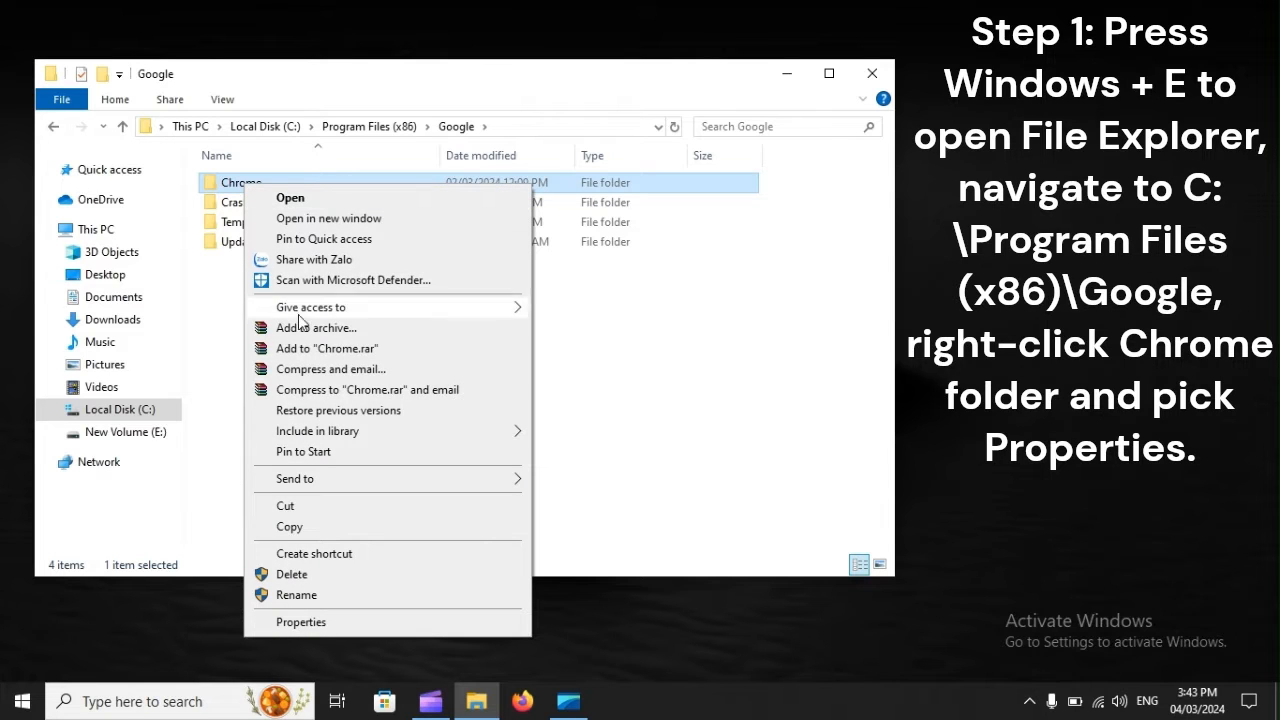
mouse_move(270, 632)
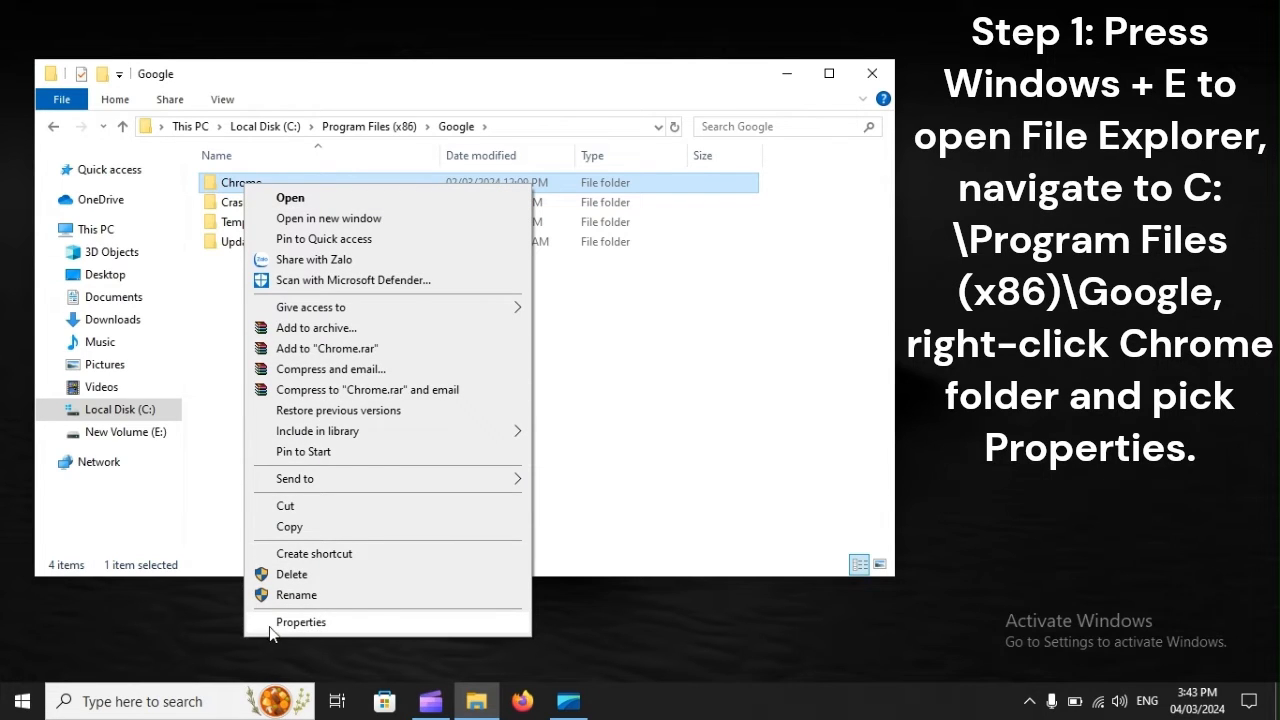
mouse_move(384, 628)
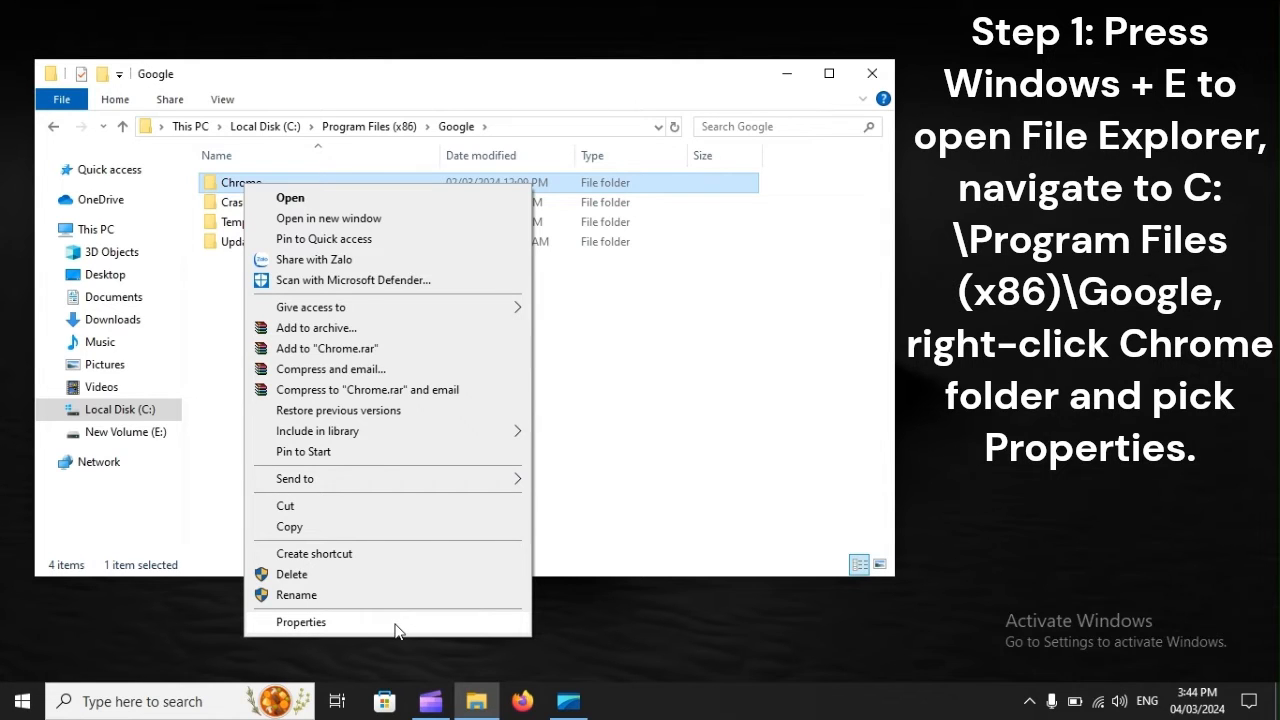
- Review the Chrome folder's Security permissions in Properties, visiting and closing the permissions editor
left_click(300, 622)
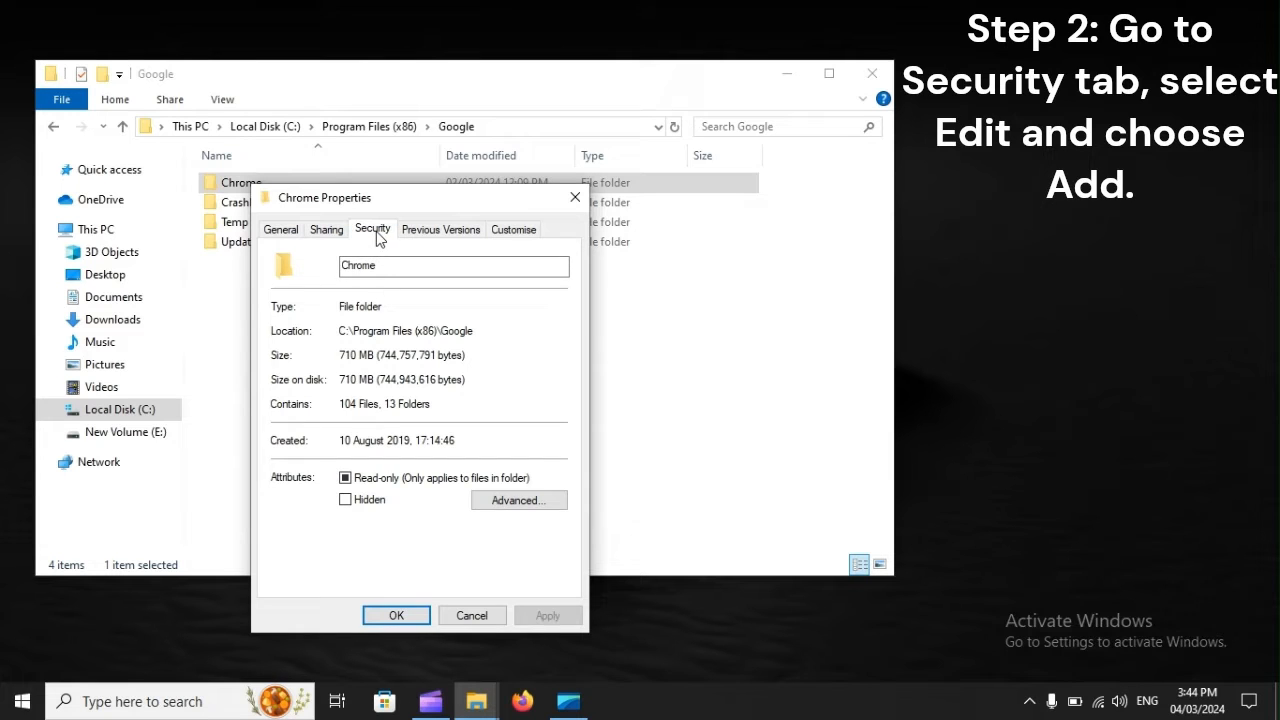
left_click(372, 228)
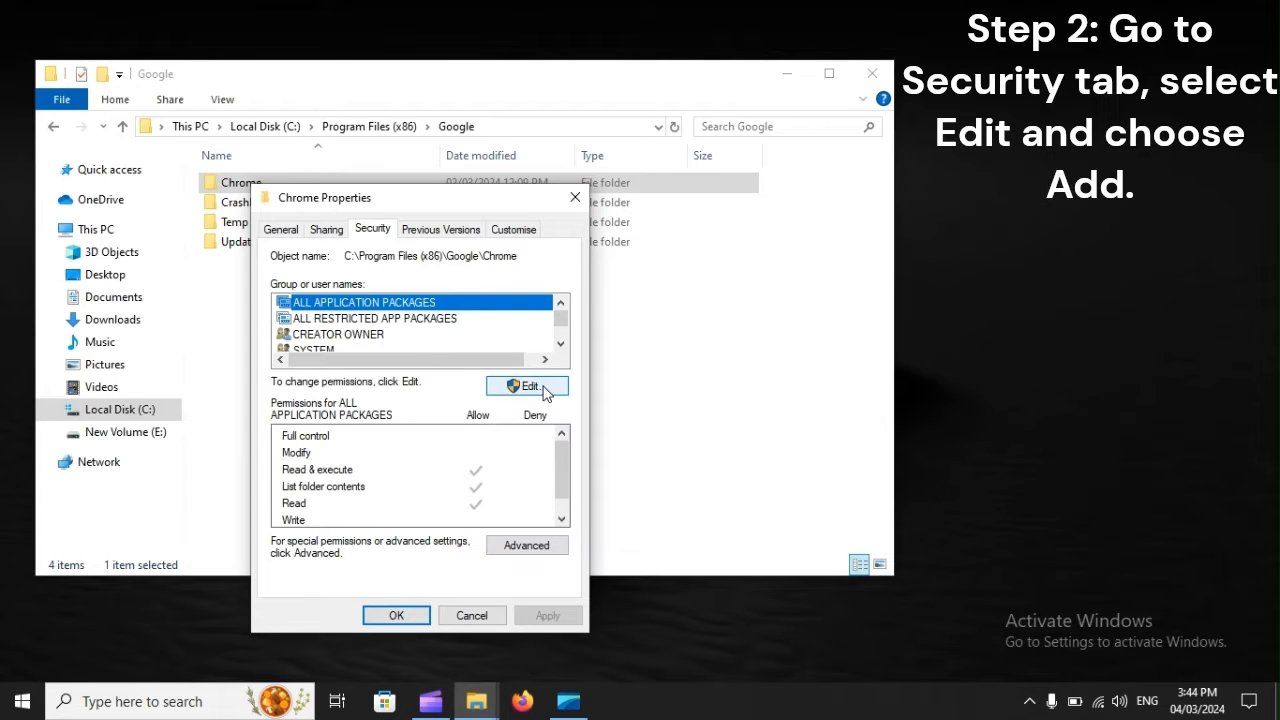
left_click(526, 386)
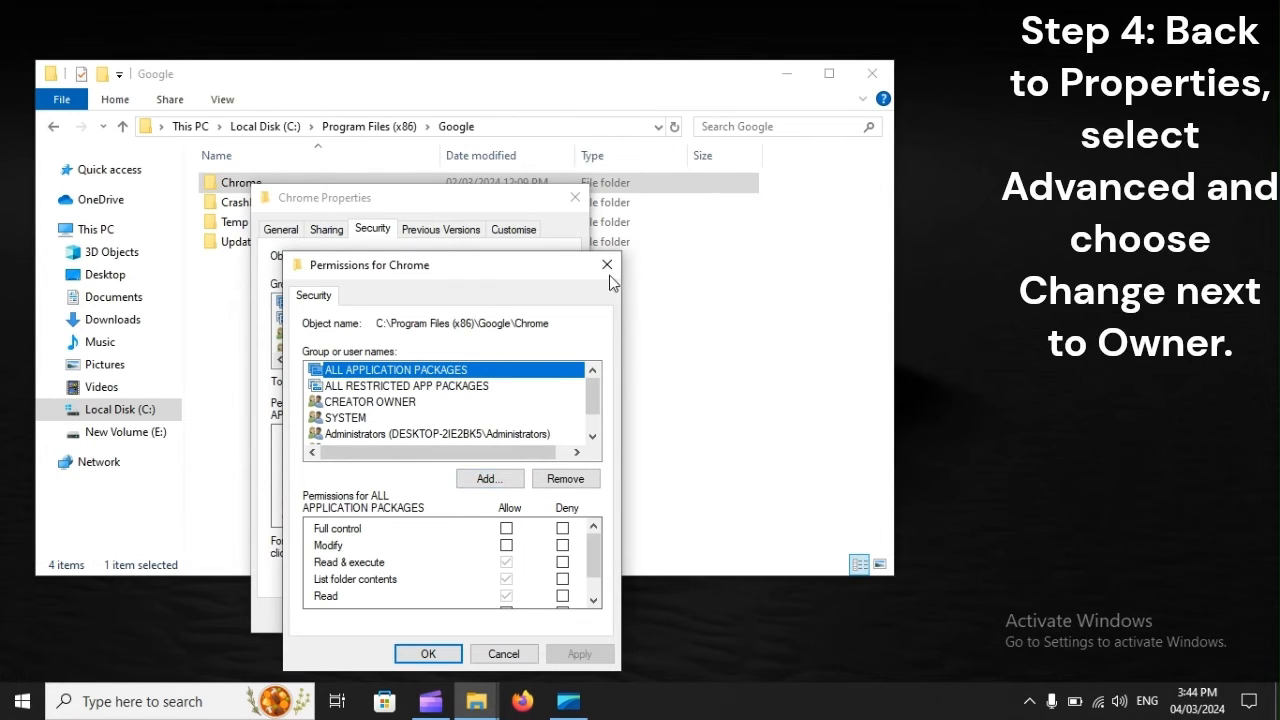
left_click(606, 264)
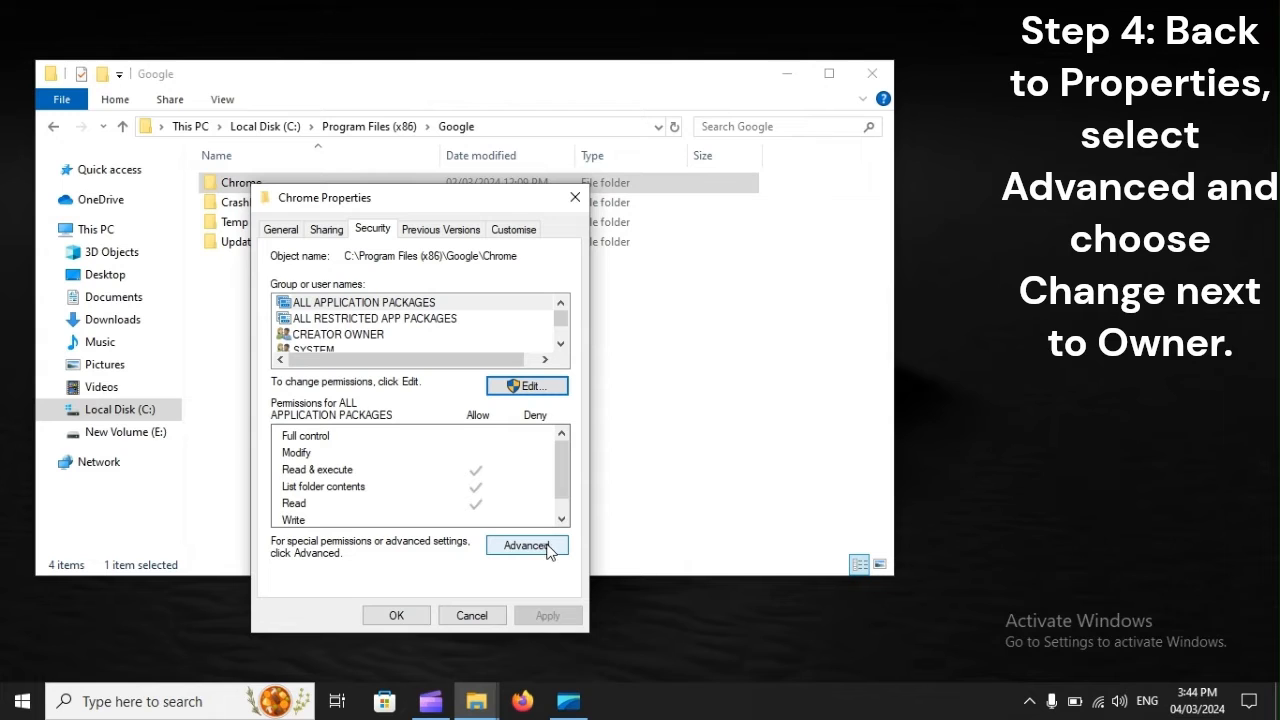
left_click(528, 544)
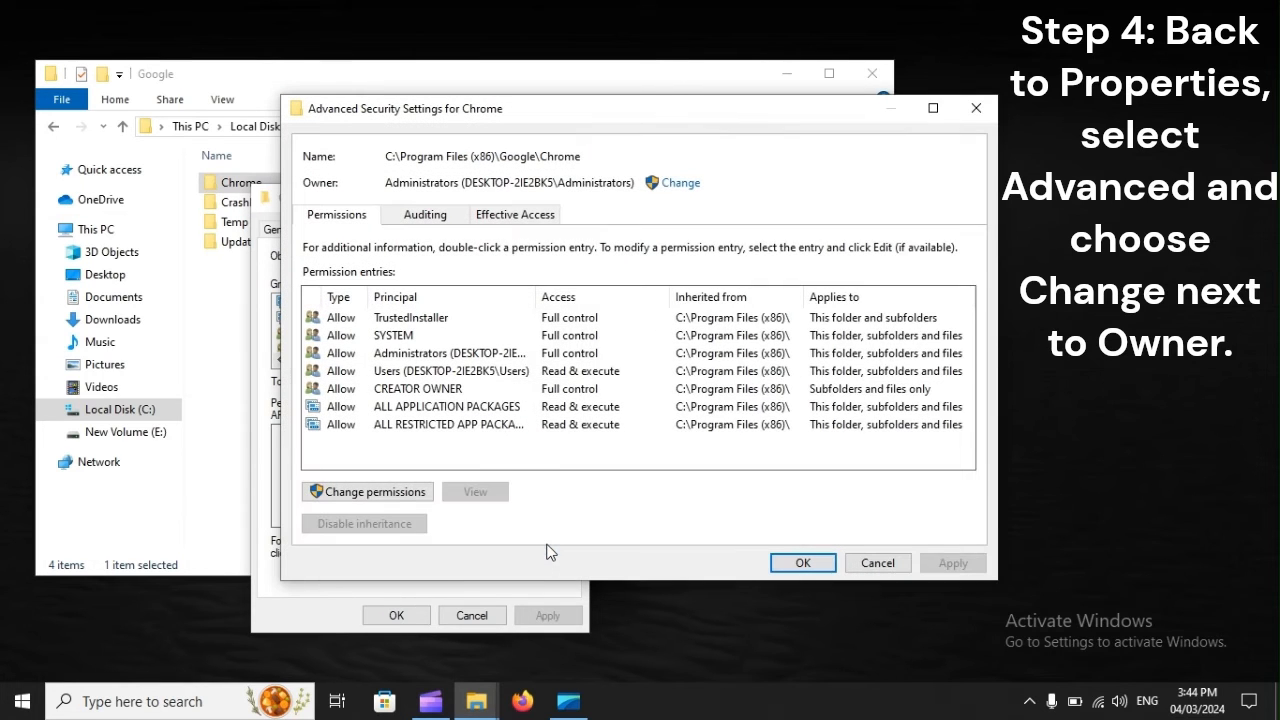
mouse_move(360, 190)
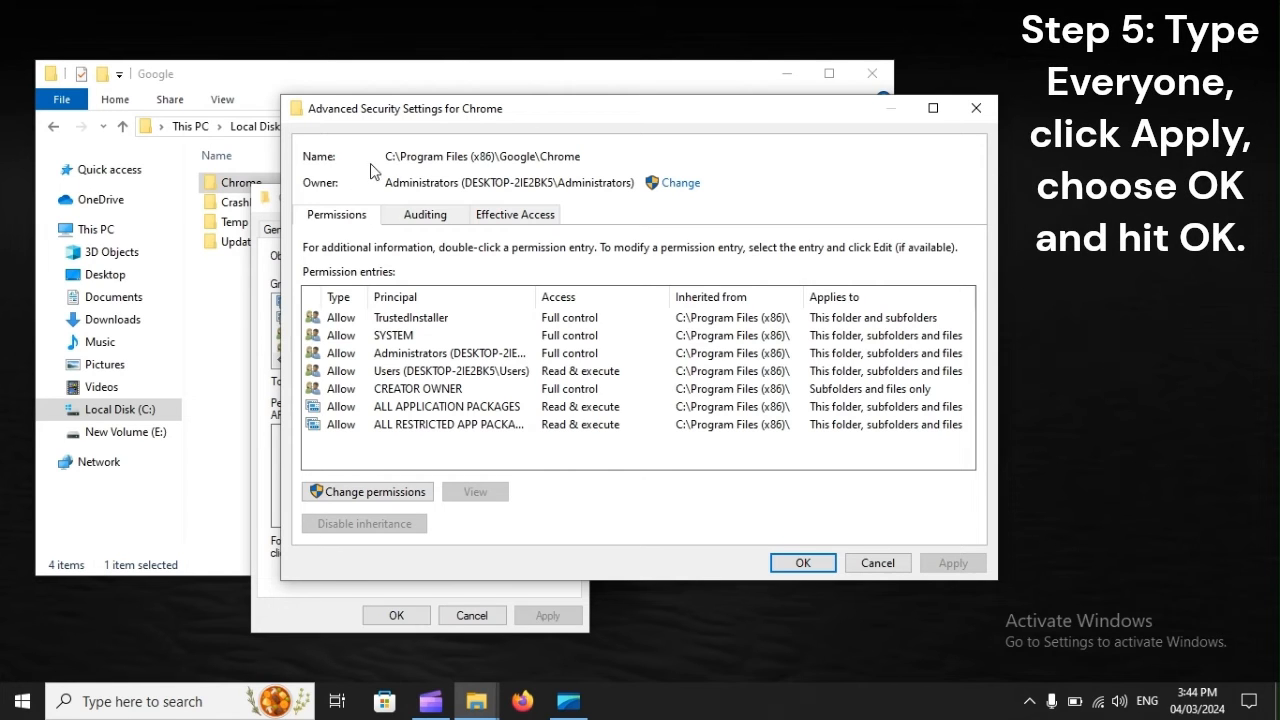
mouse_move(398, 156)
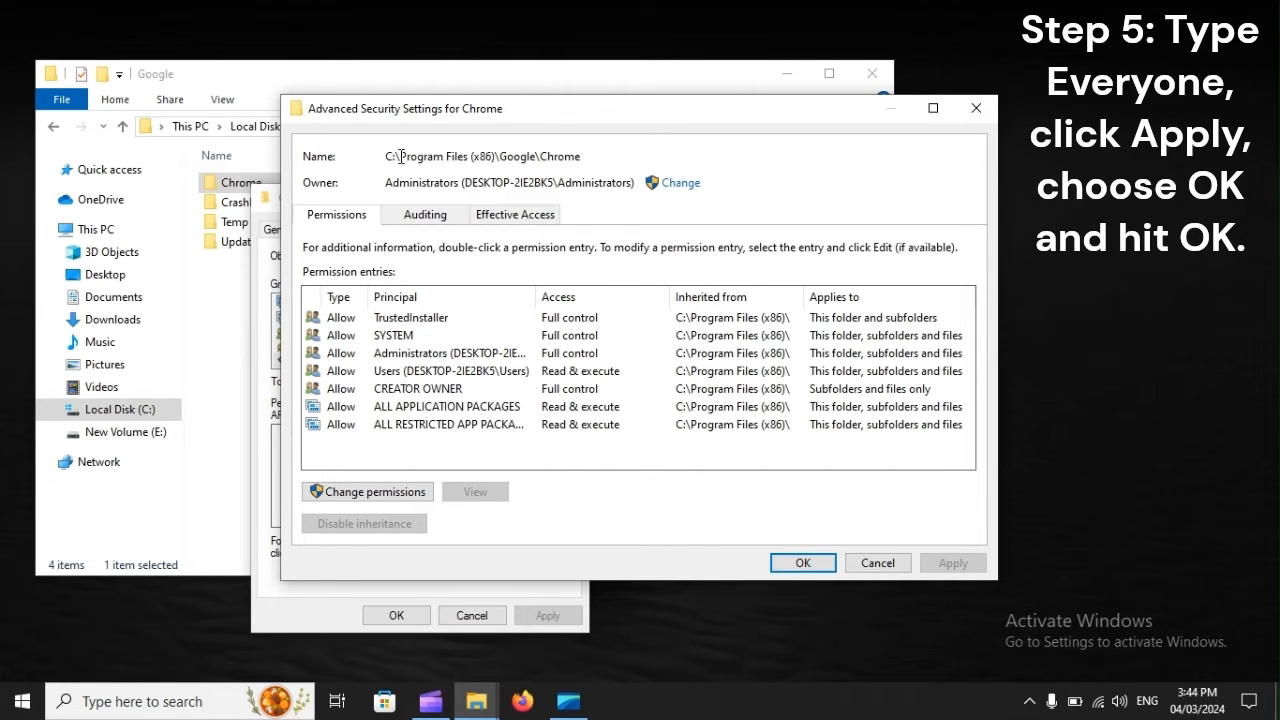
mouse_move(350, 204)
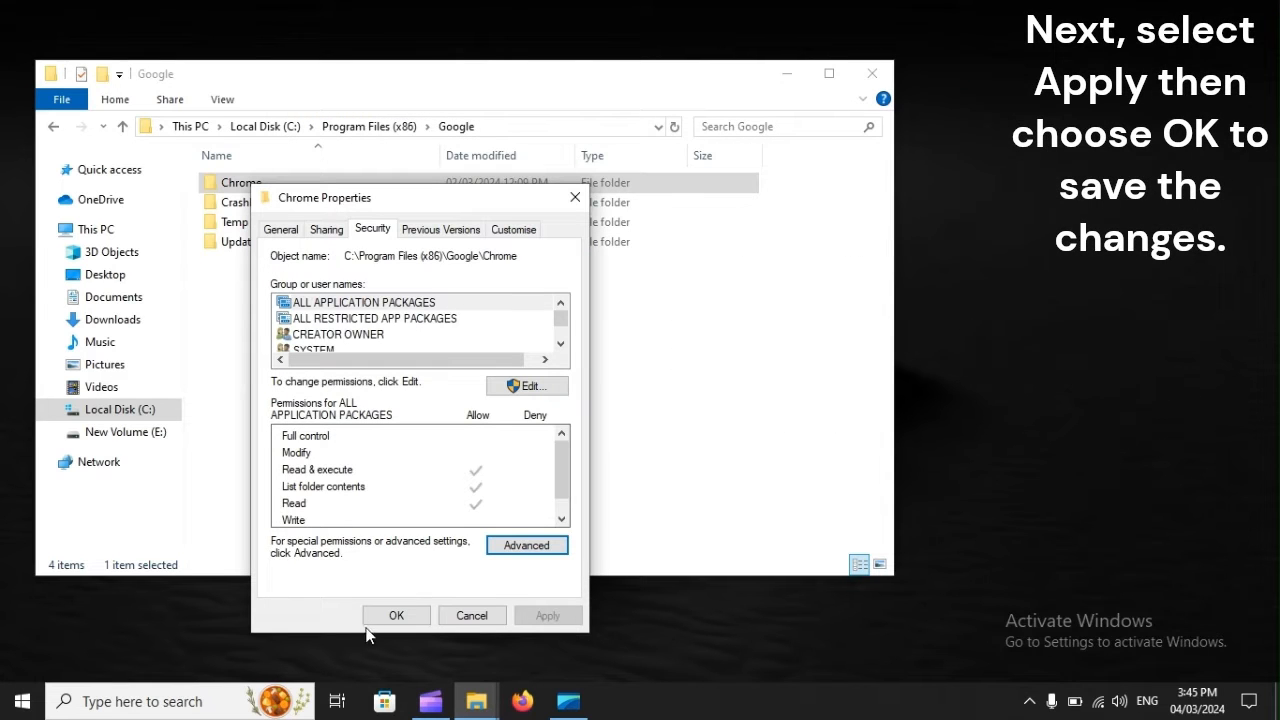
mouse_move(512, 620)
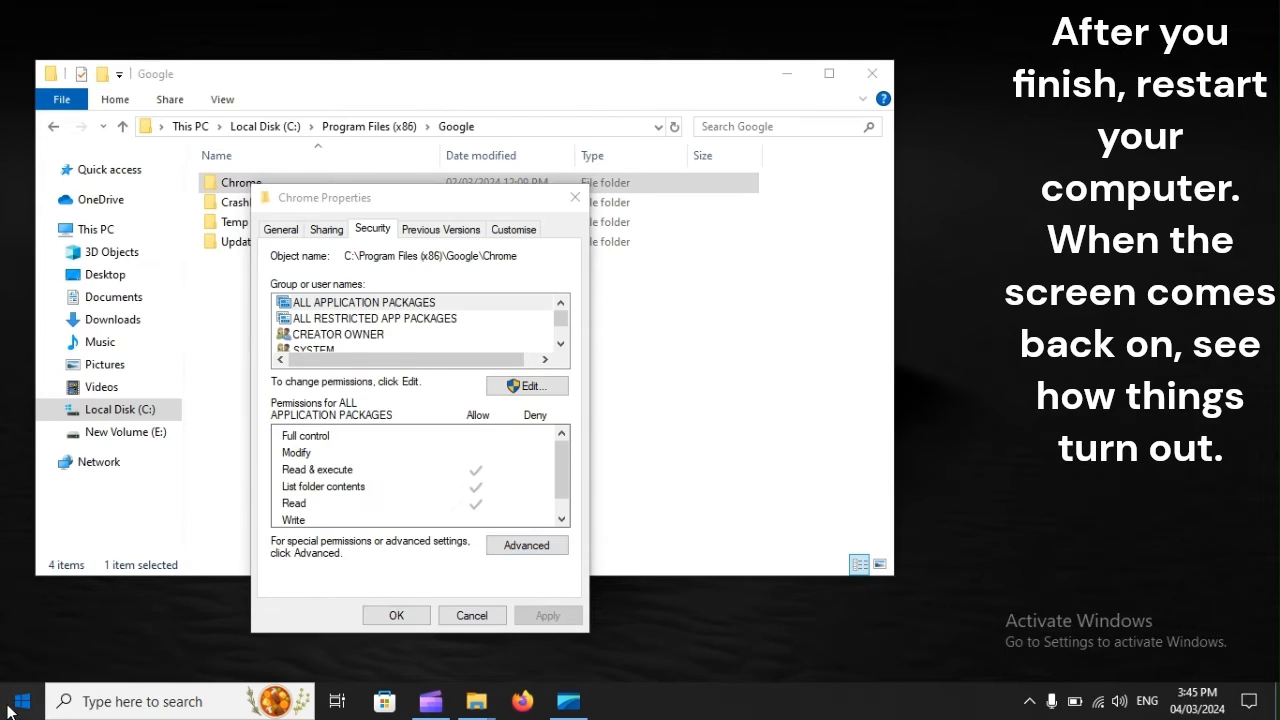
- Restart the computer from the Start menu power options
left_click(12, 702)
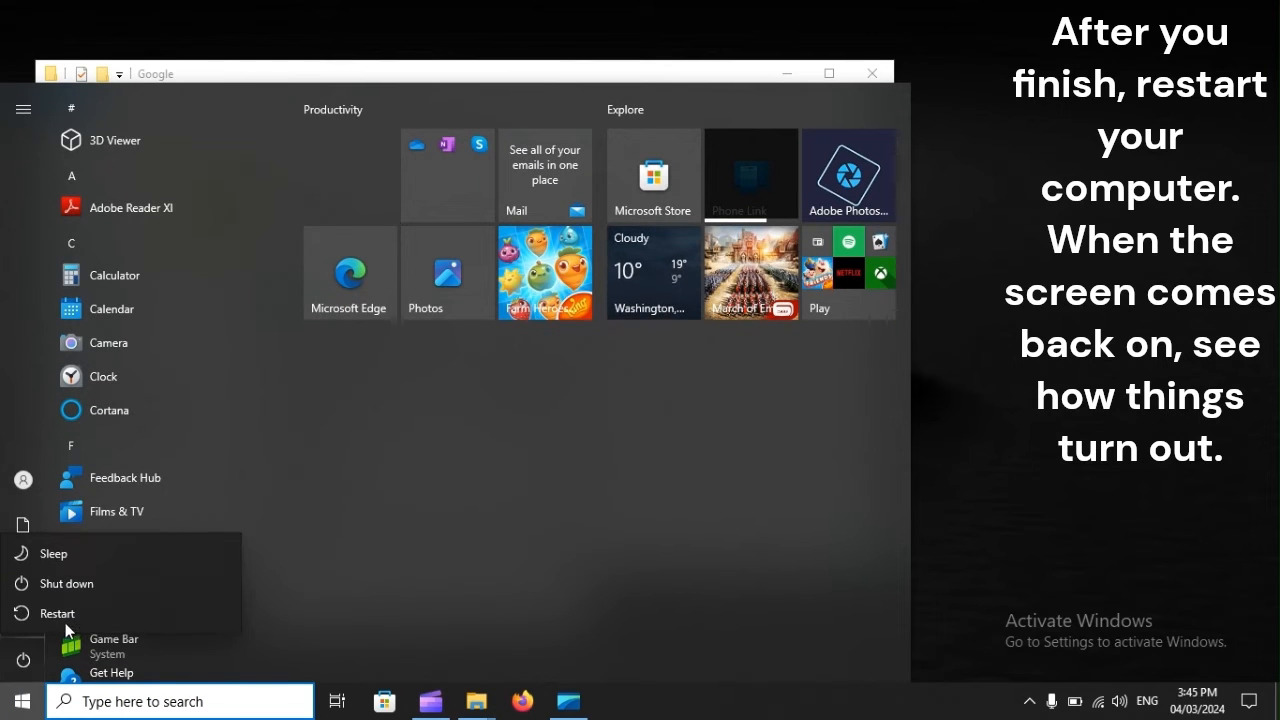
mouse_move(72, 624)
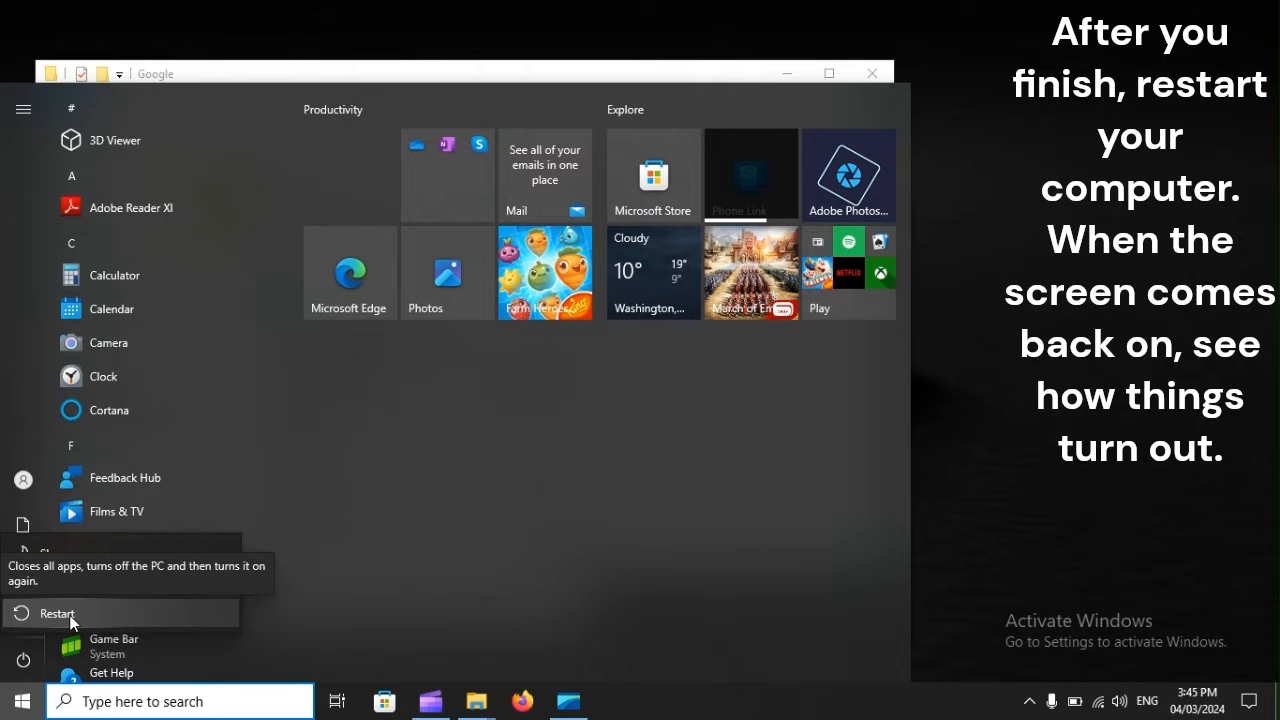
left_click(56, 612)
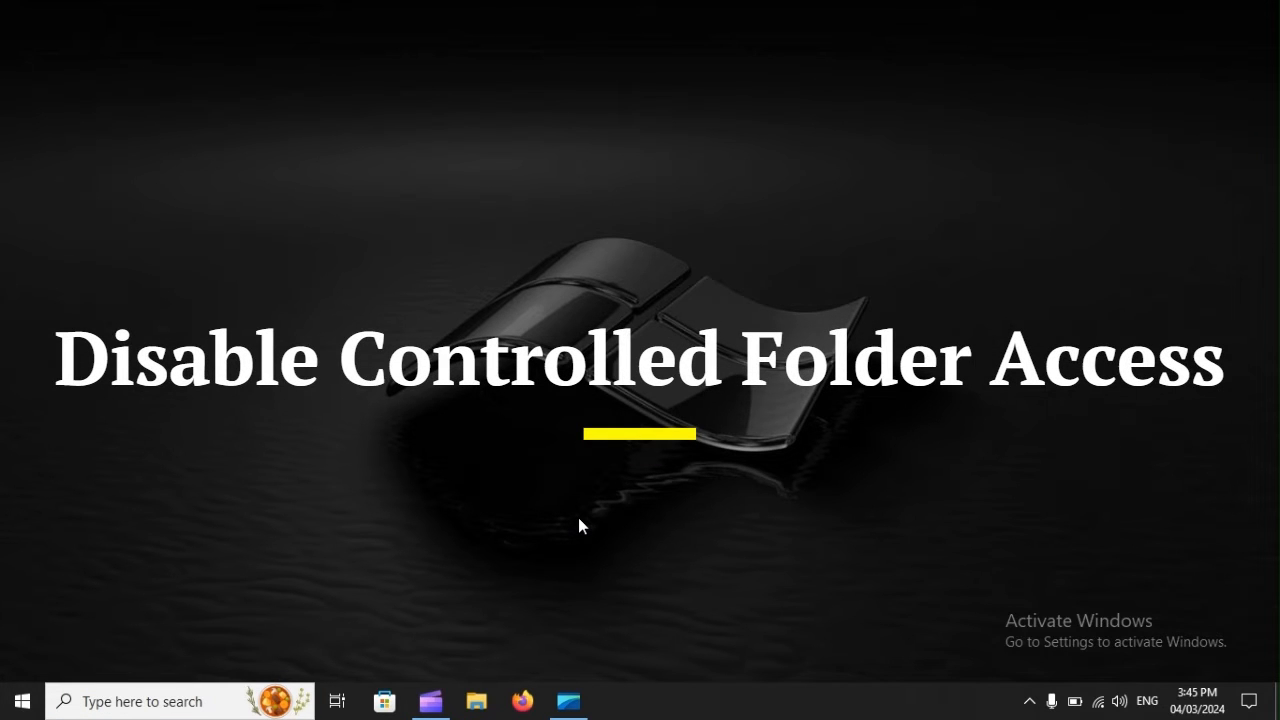
- Reach the Update & Security section of Windows Settings
key("Win+i")
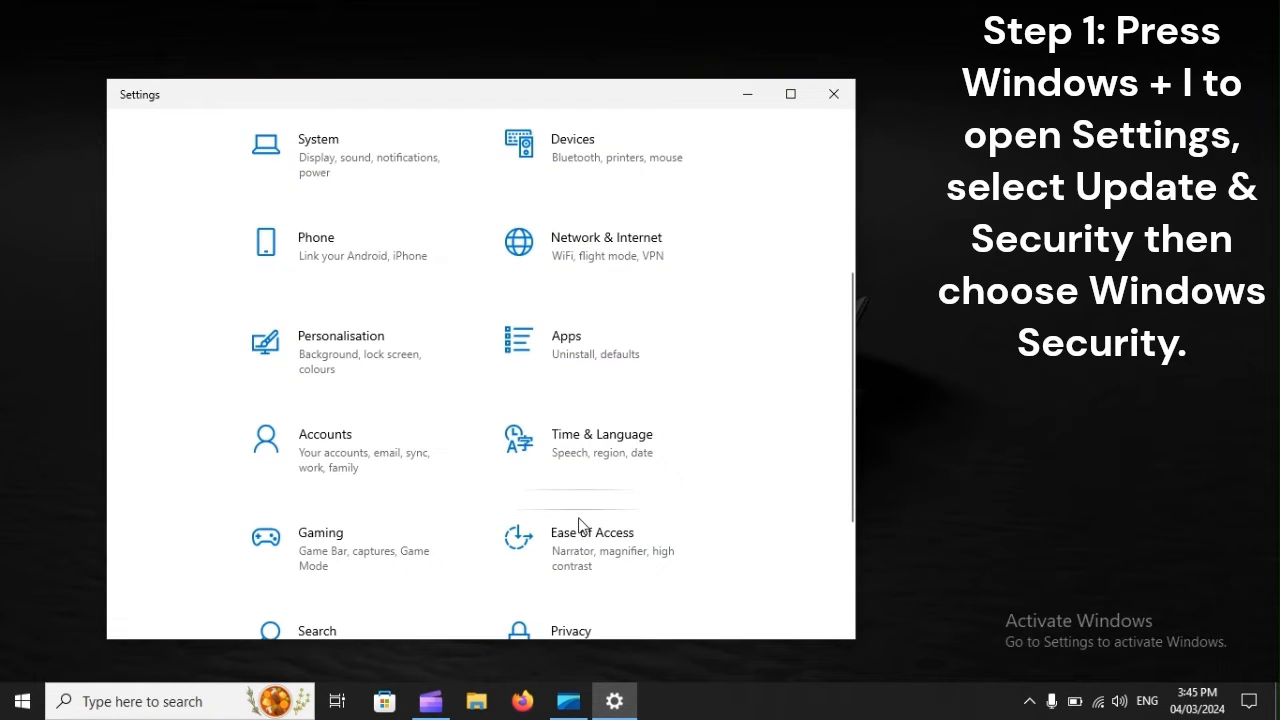
scroll("down", 3)
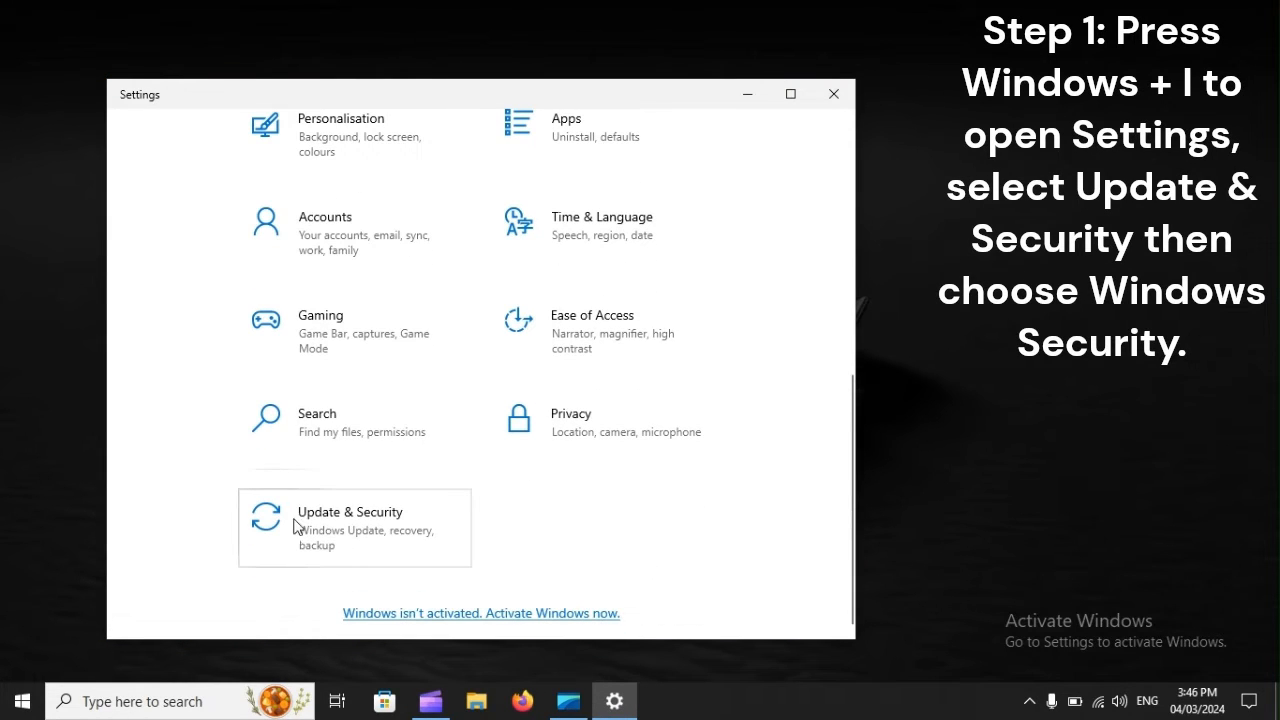
mouse_move(326, 520)
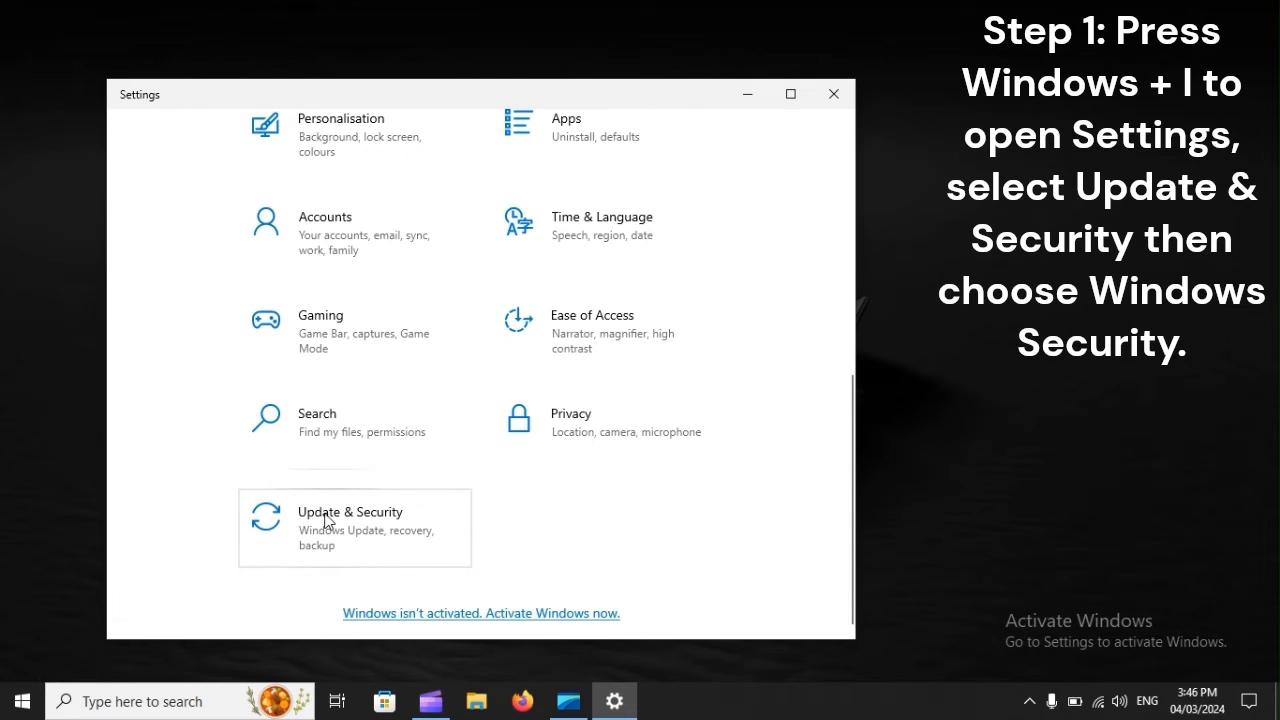
left_click(350, 520)
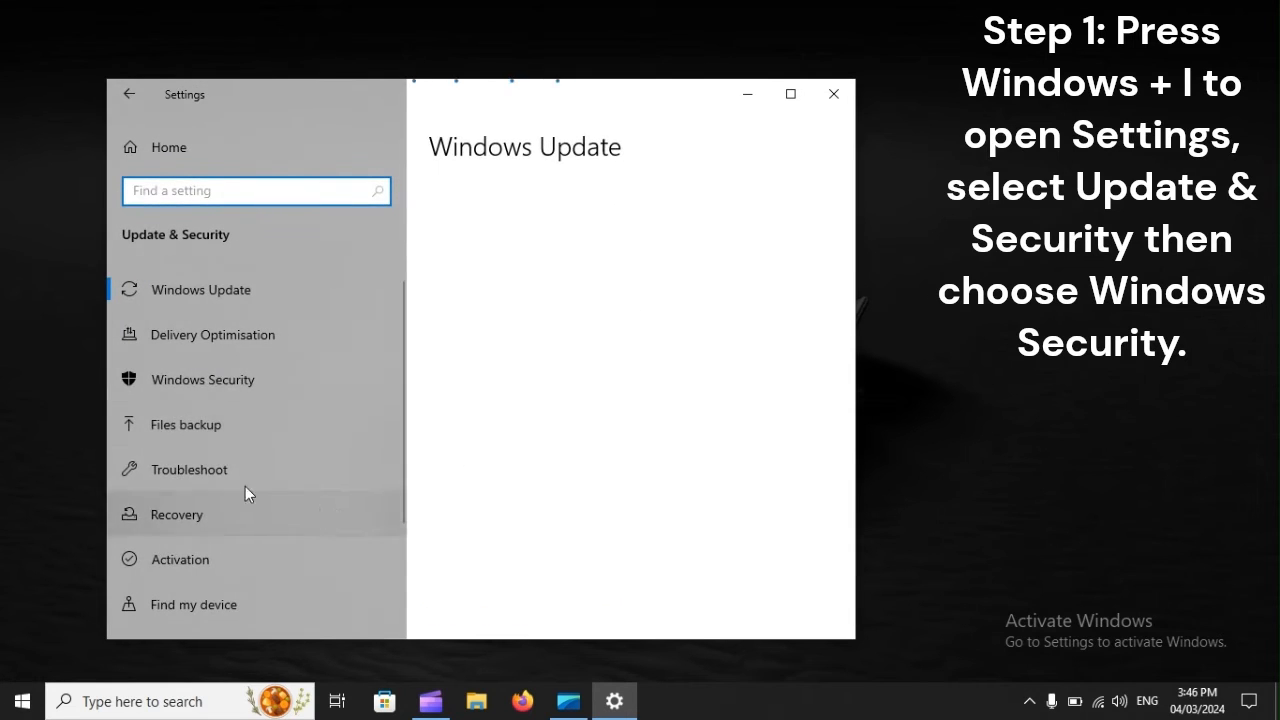
mouse_move(174, 388)
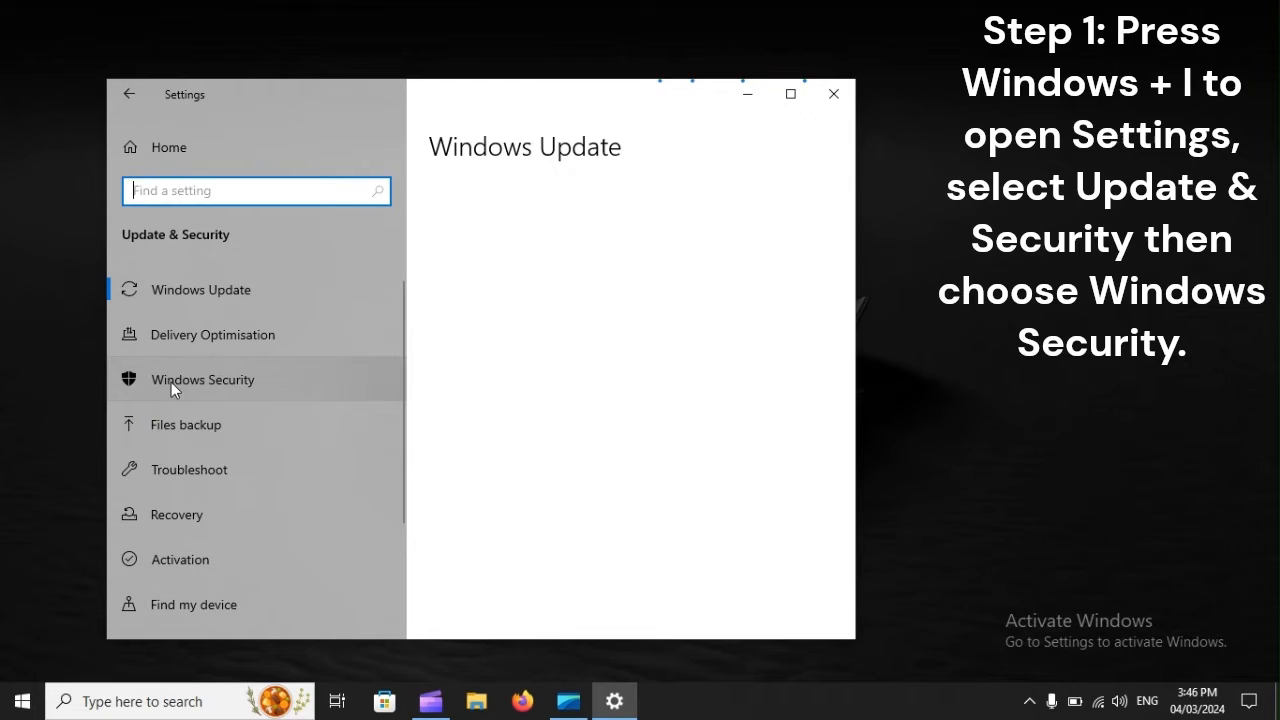
mouse_move(304, 382)
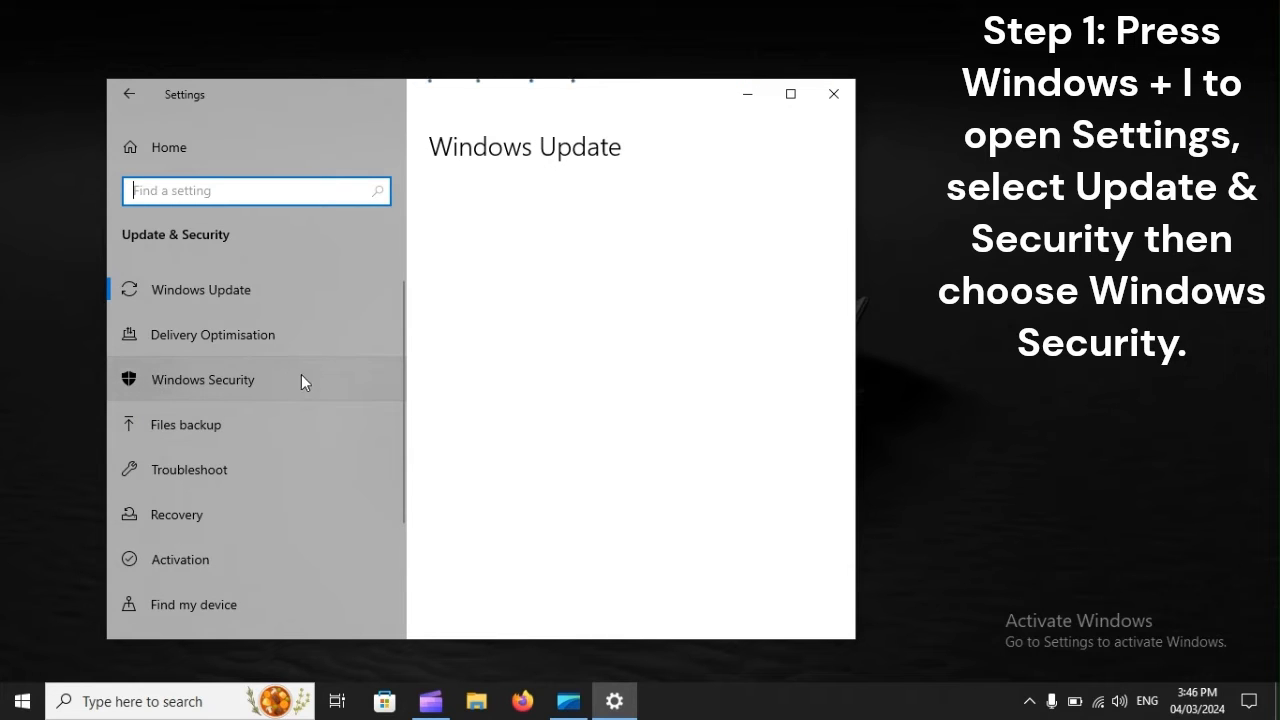
- Go through Windows Security to the Virus & threat protection Manage settings page
left_click(202, 380)
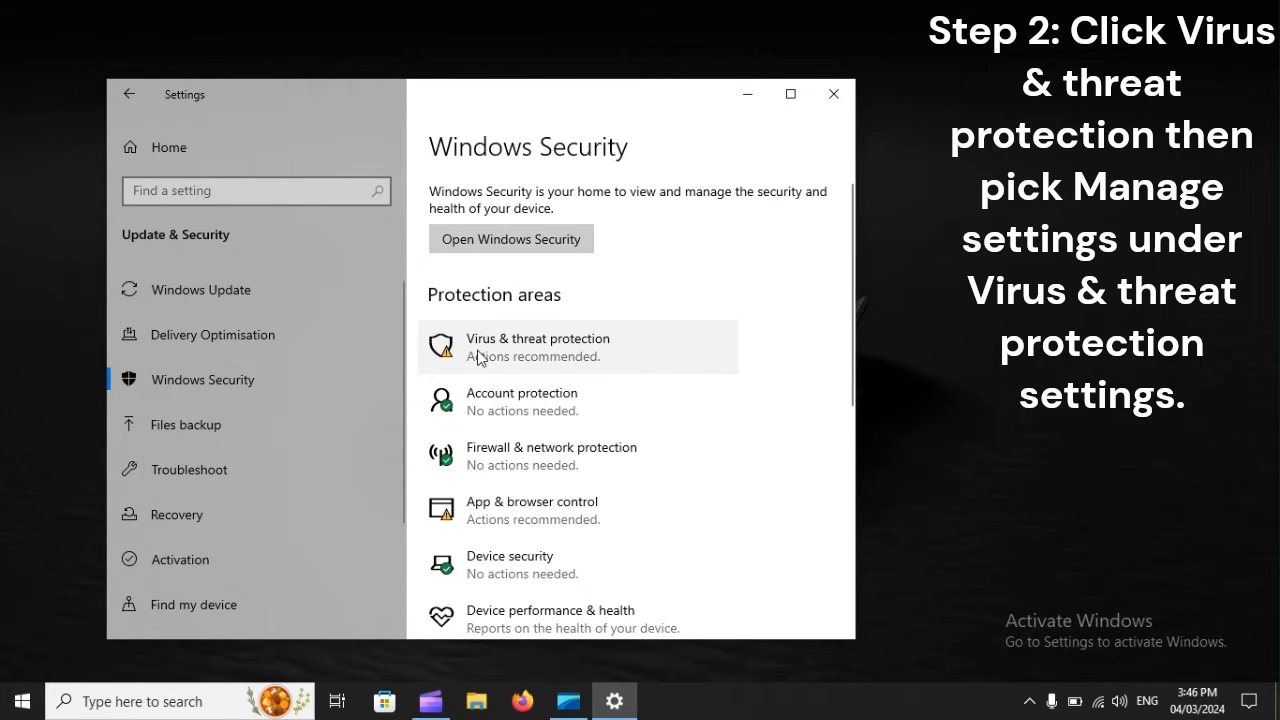
mouse_move(476, 344)
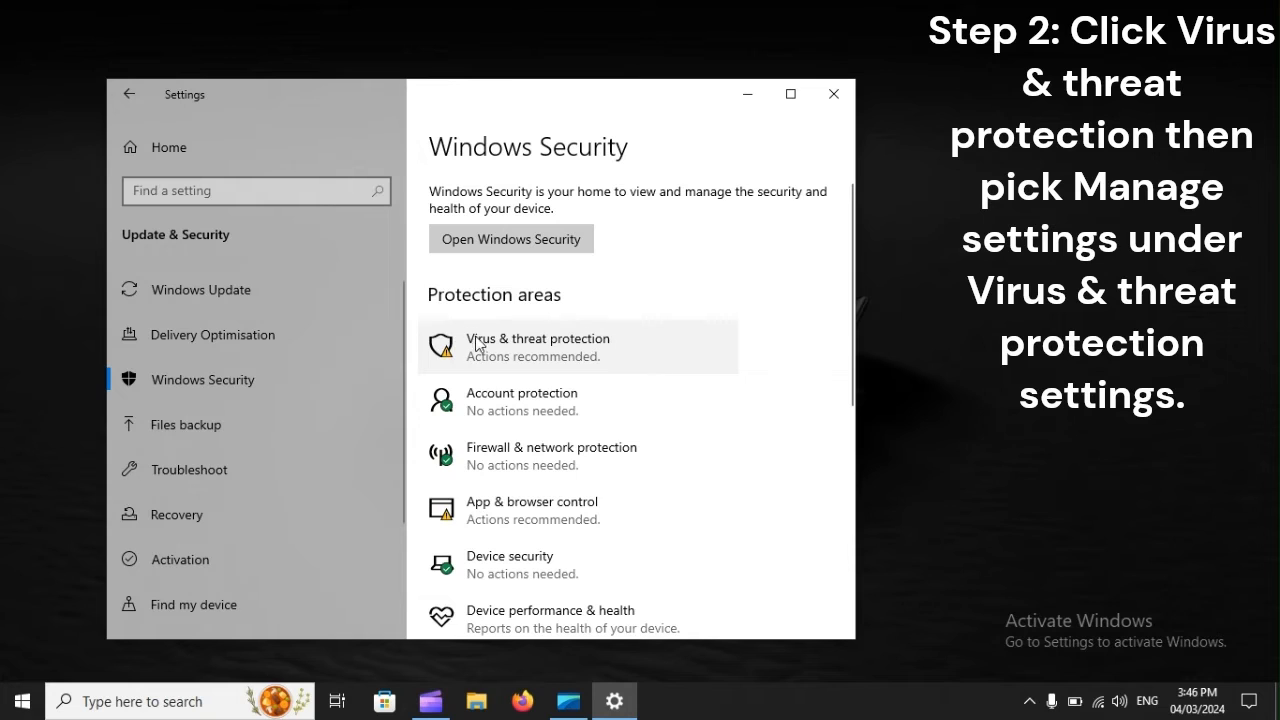
mouse_move(604, 344)
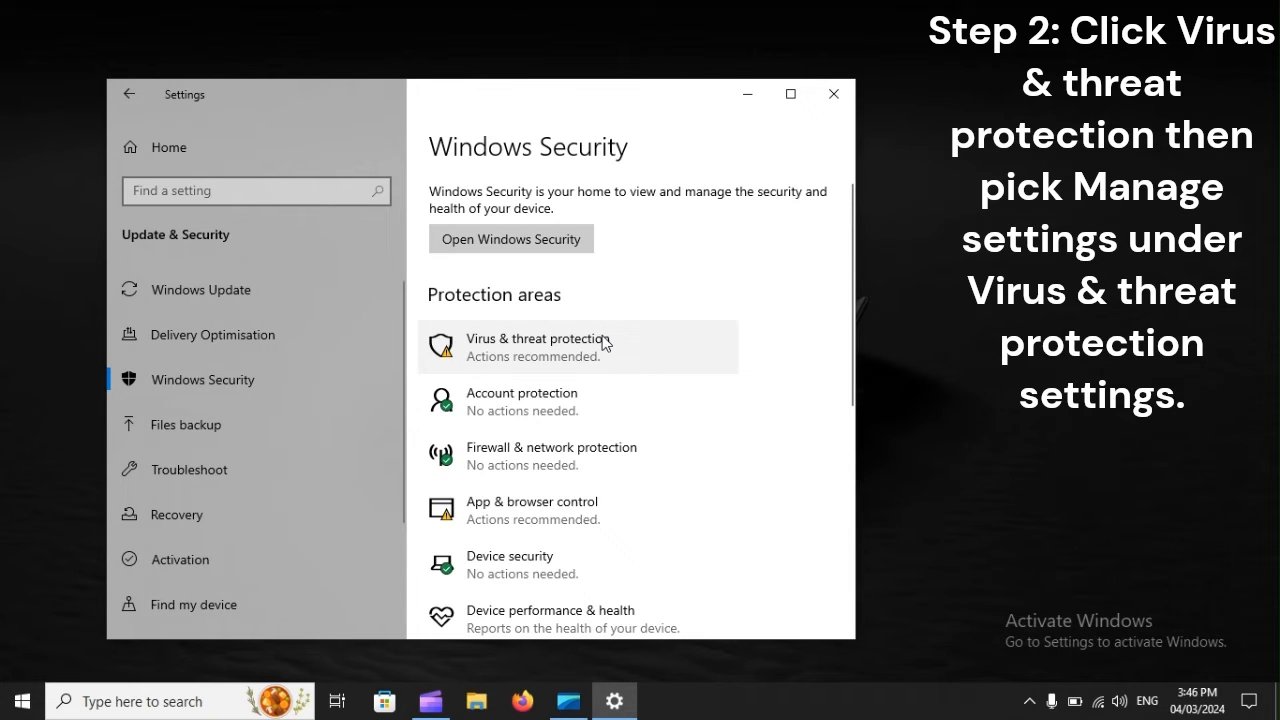
left_click(536, 346)
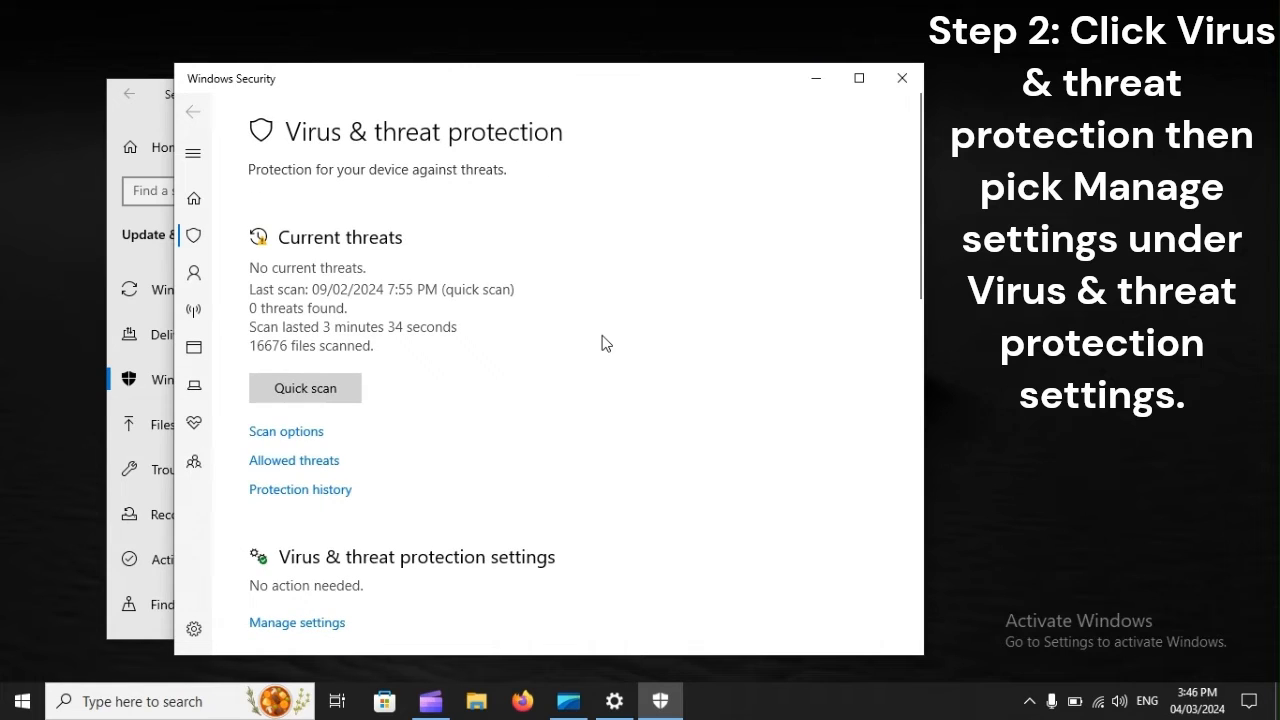
scroll("down", 3)
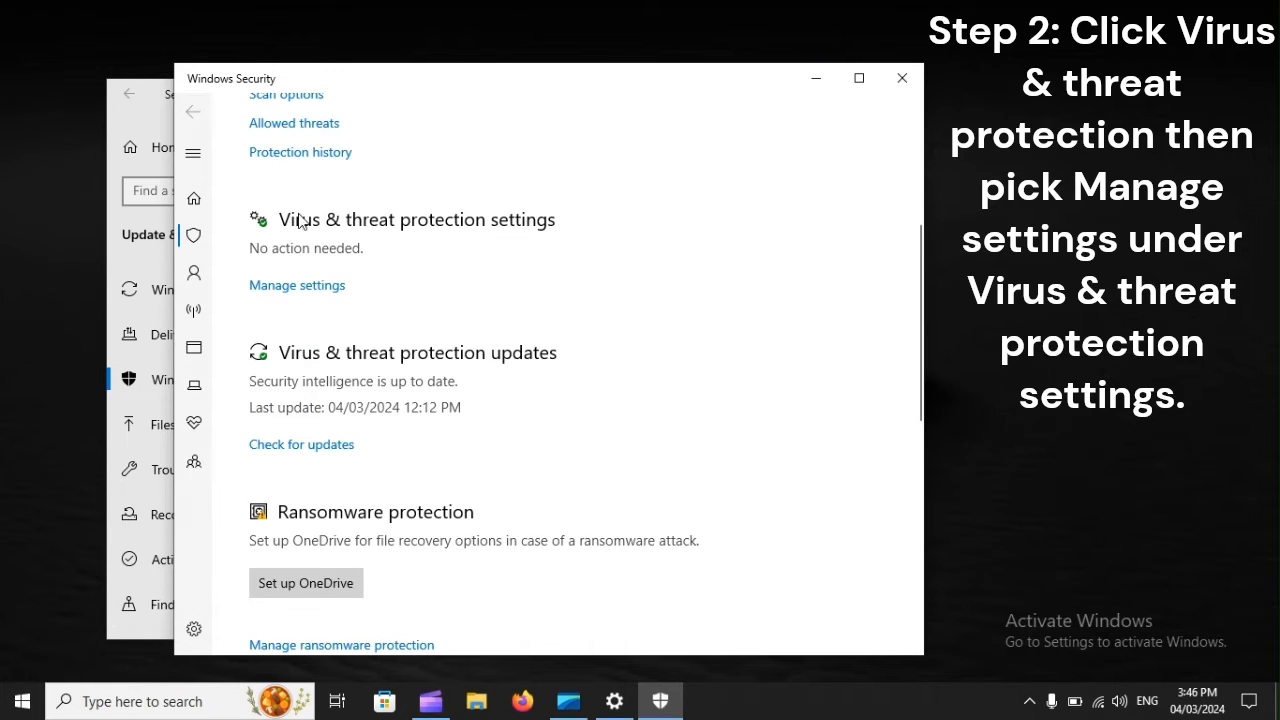
mouse_move(316, 296)
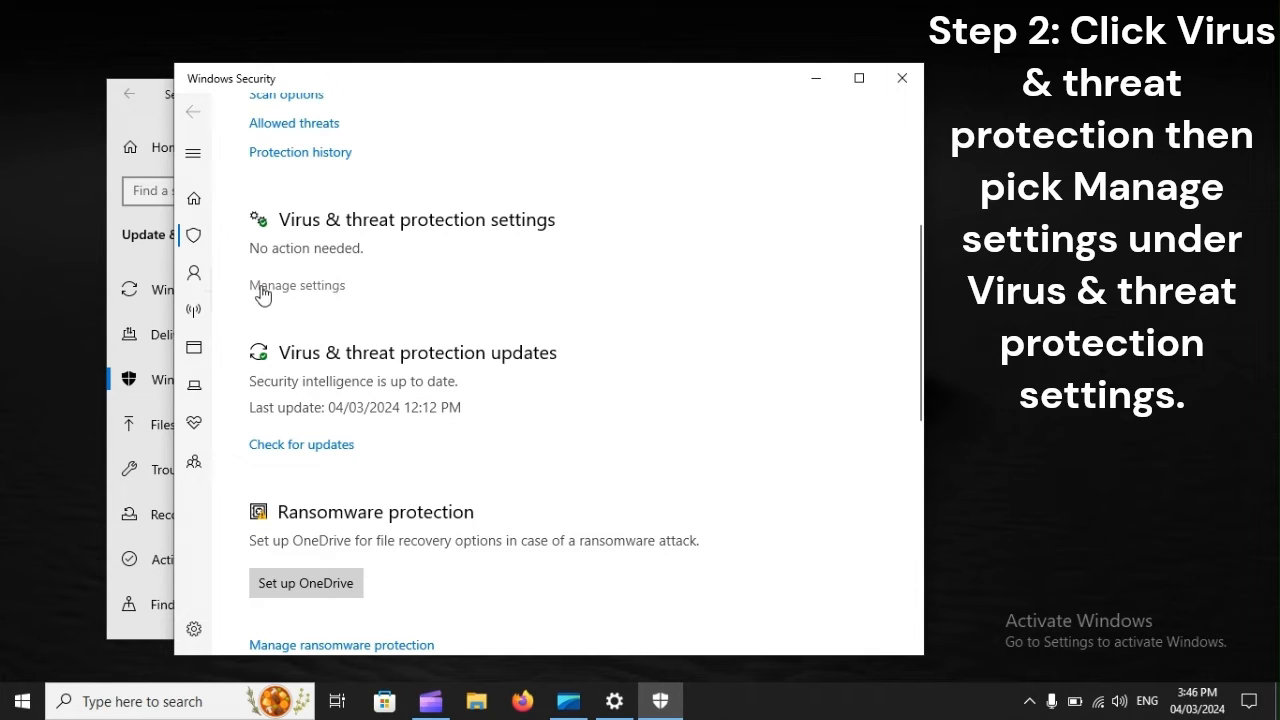
mouse_move(338, 300)
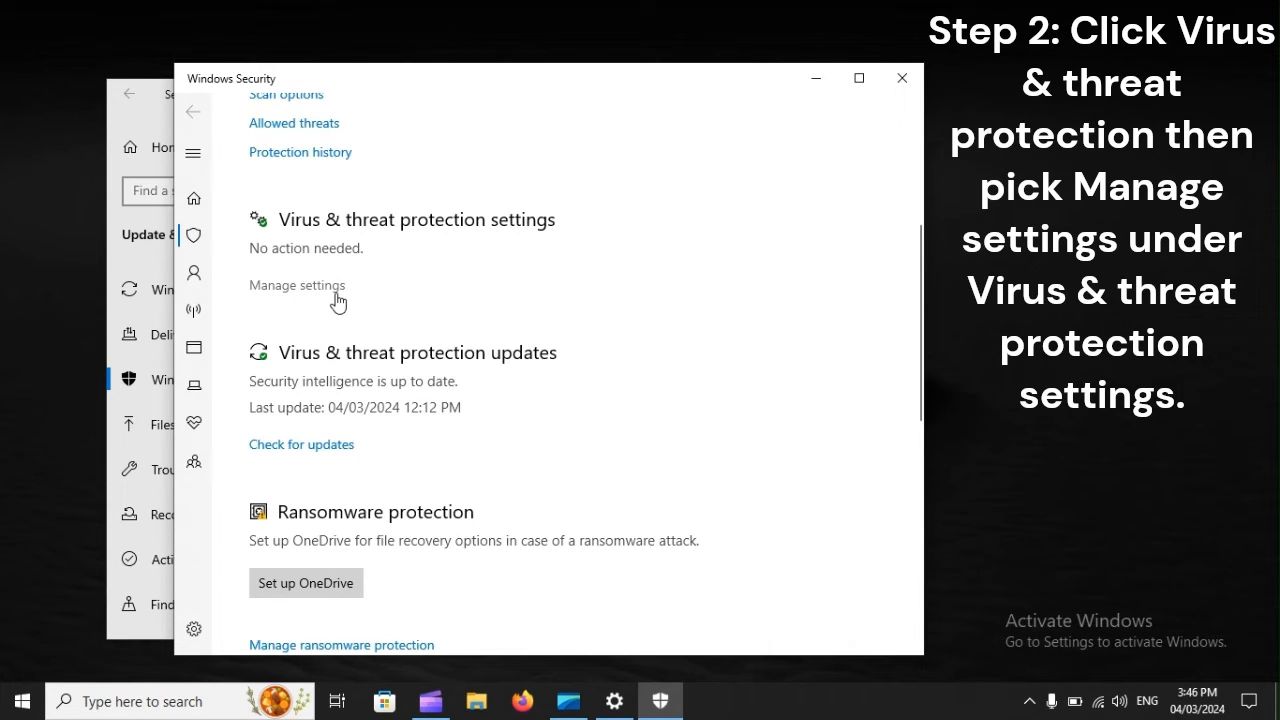
left_click(296, 284)
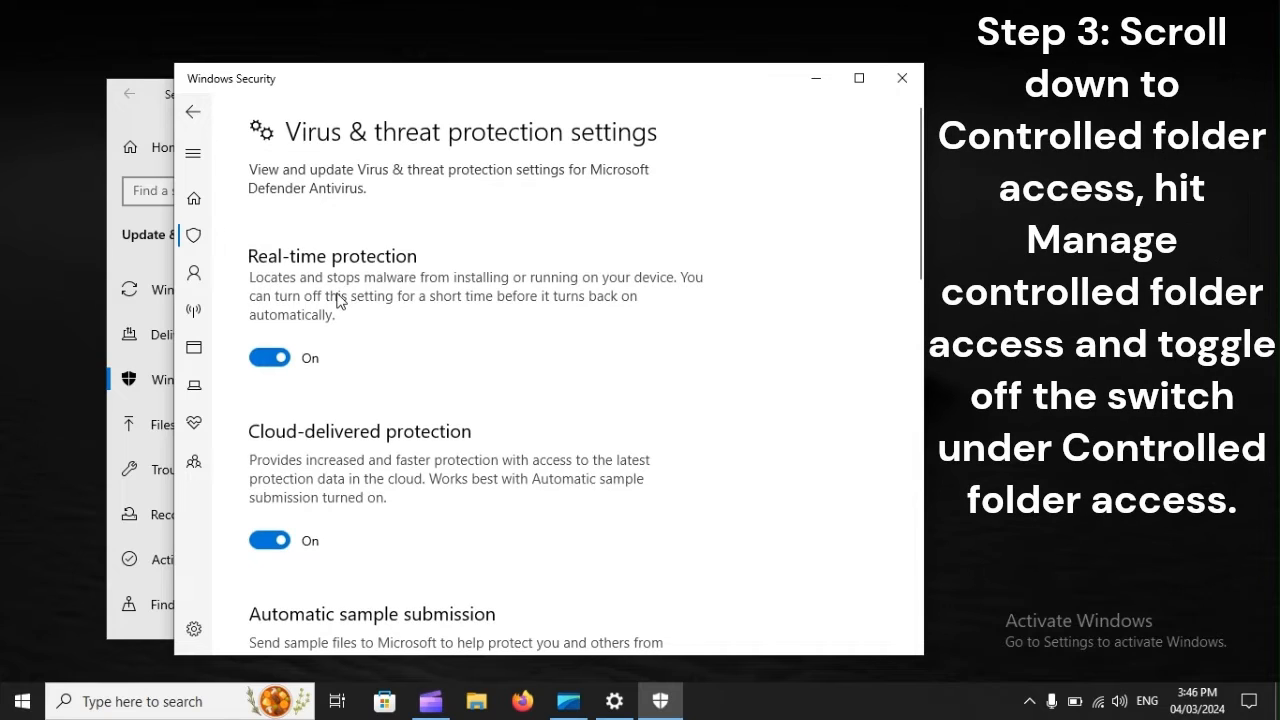
- Reach the Controlled folder access controls, then restart the computer from the Start menu
scroll("down", 3)
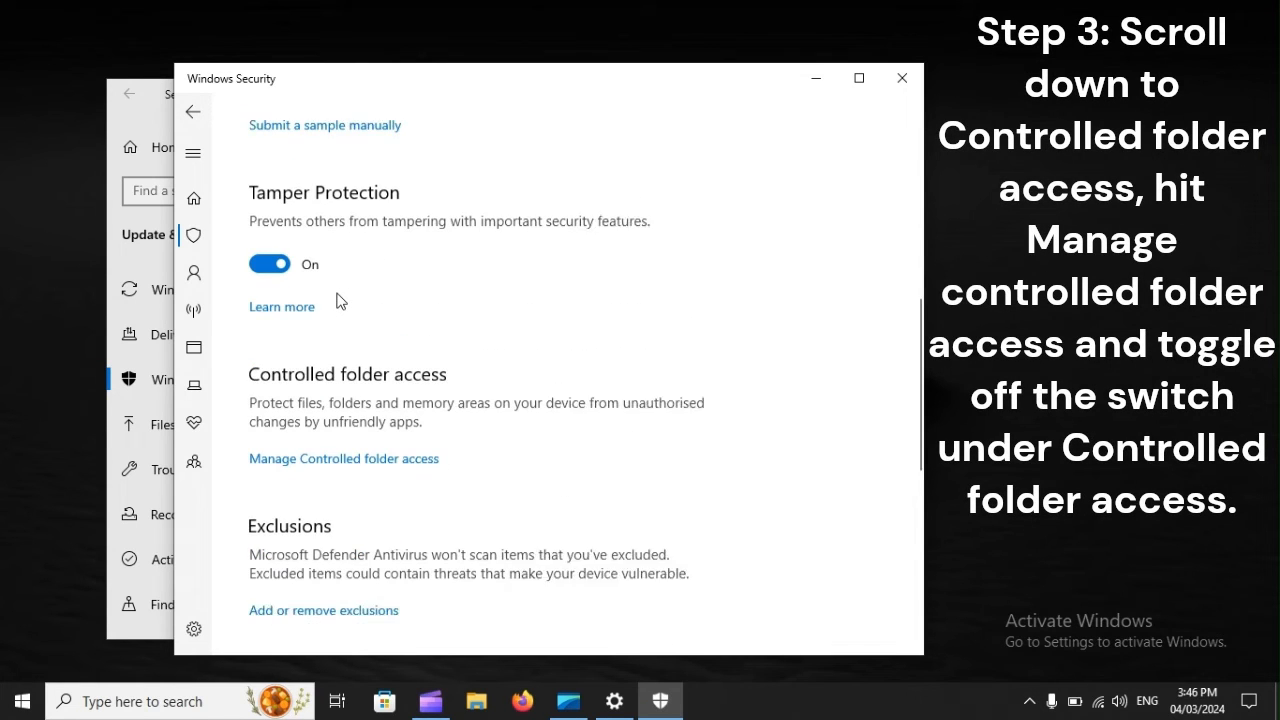
scroll("down", 3)
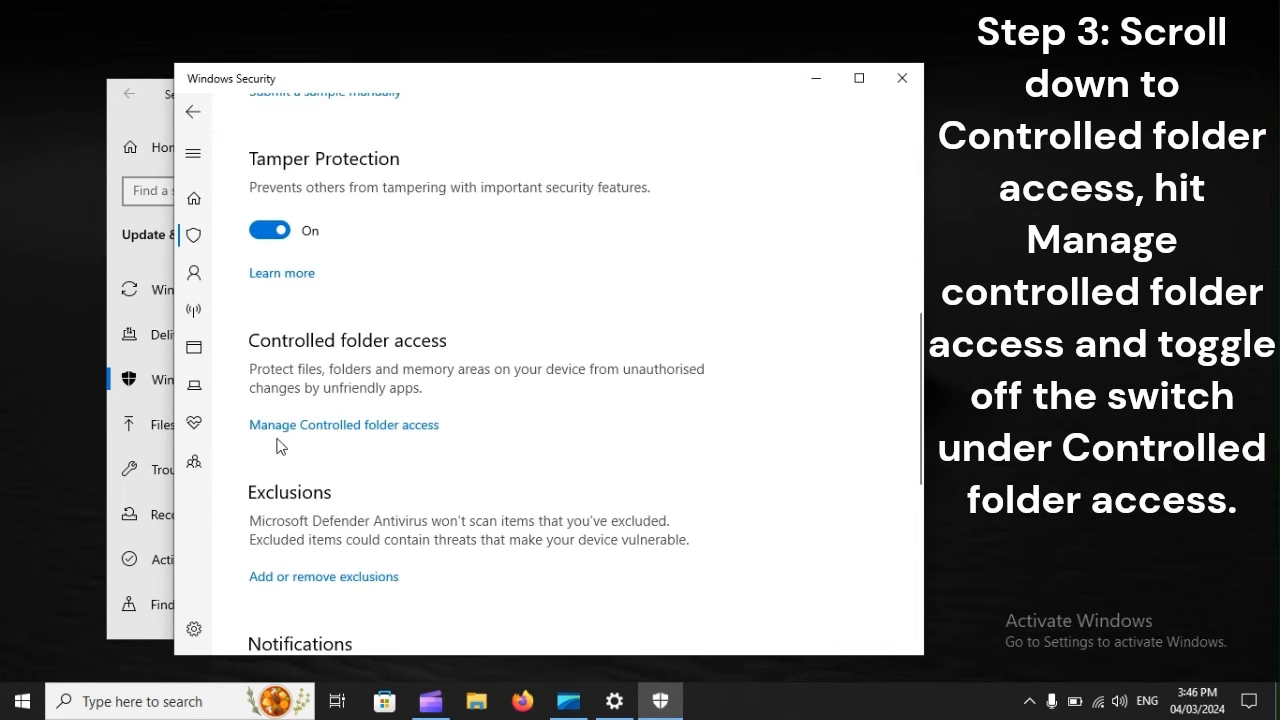
mouse_move(404, 428)
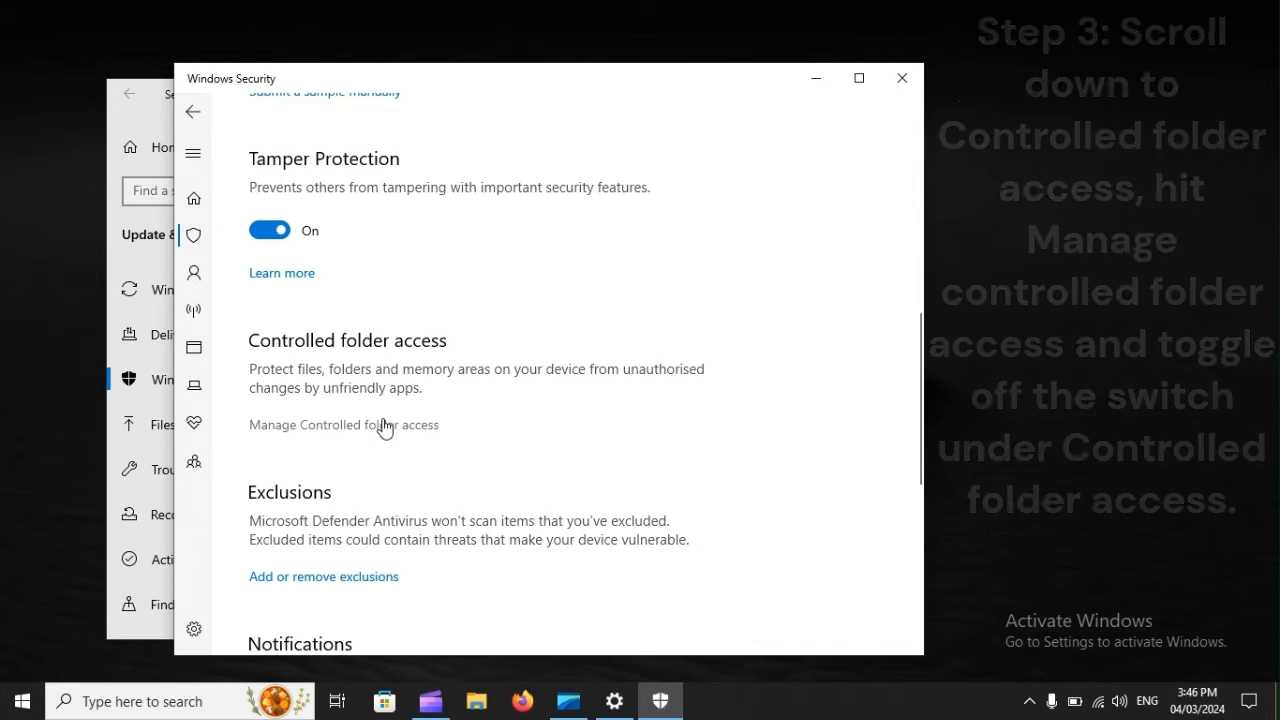
left_click(16, 702)
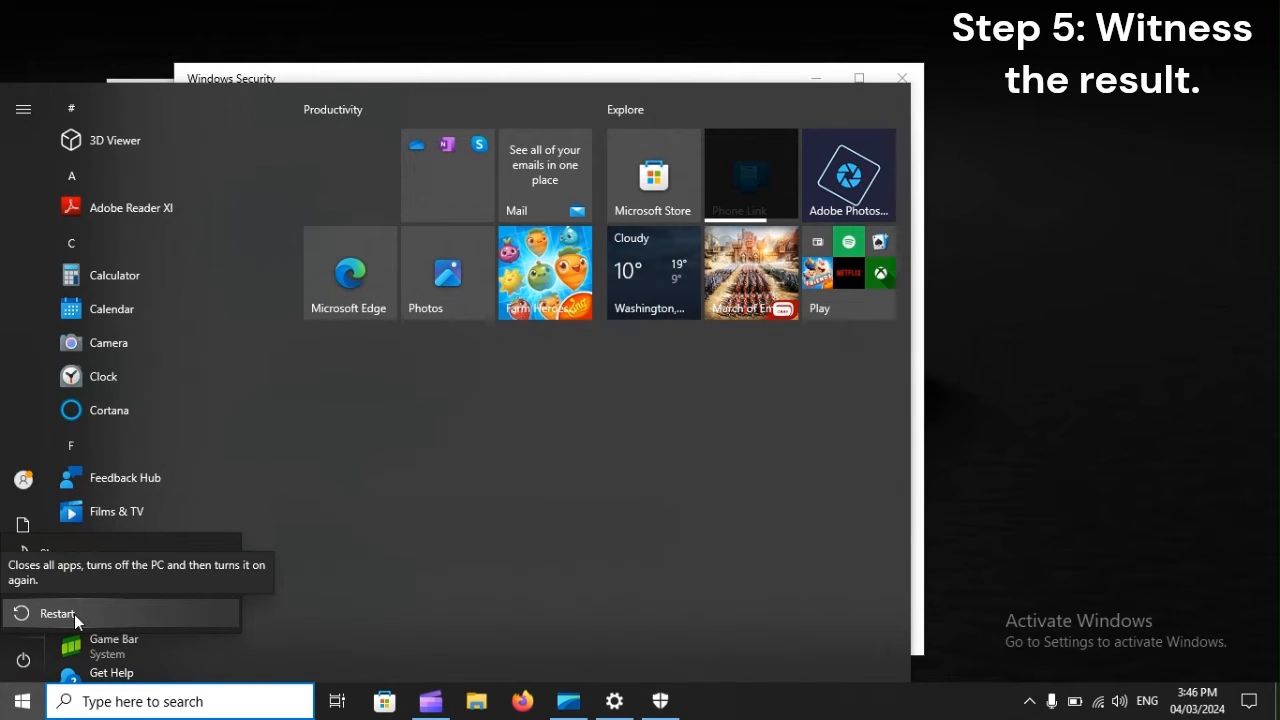
left_click(56, 612)
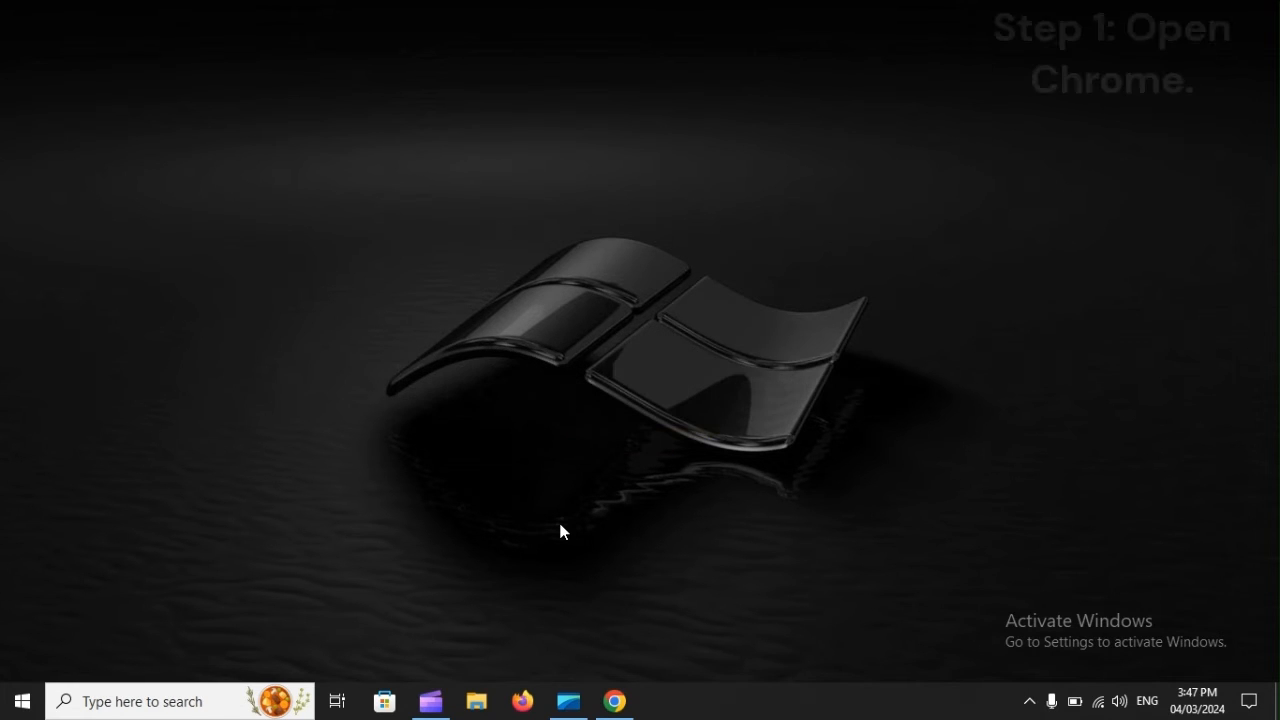
- Launch Chrome and go to the Reset settings section of its Settings
left_click(616, 700)
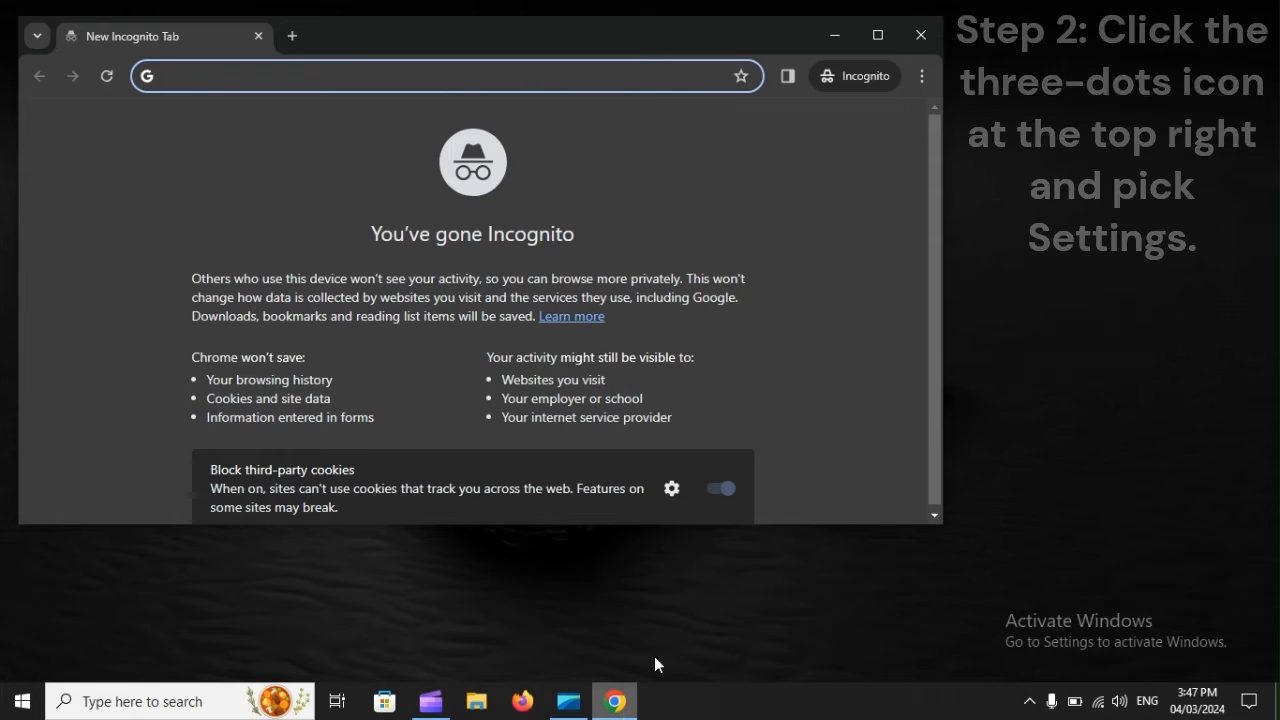
left_click(920, 76)
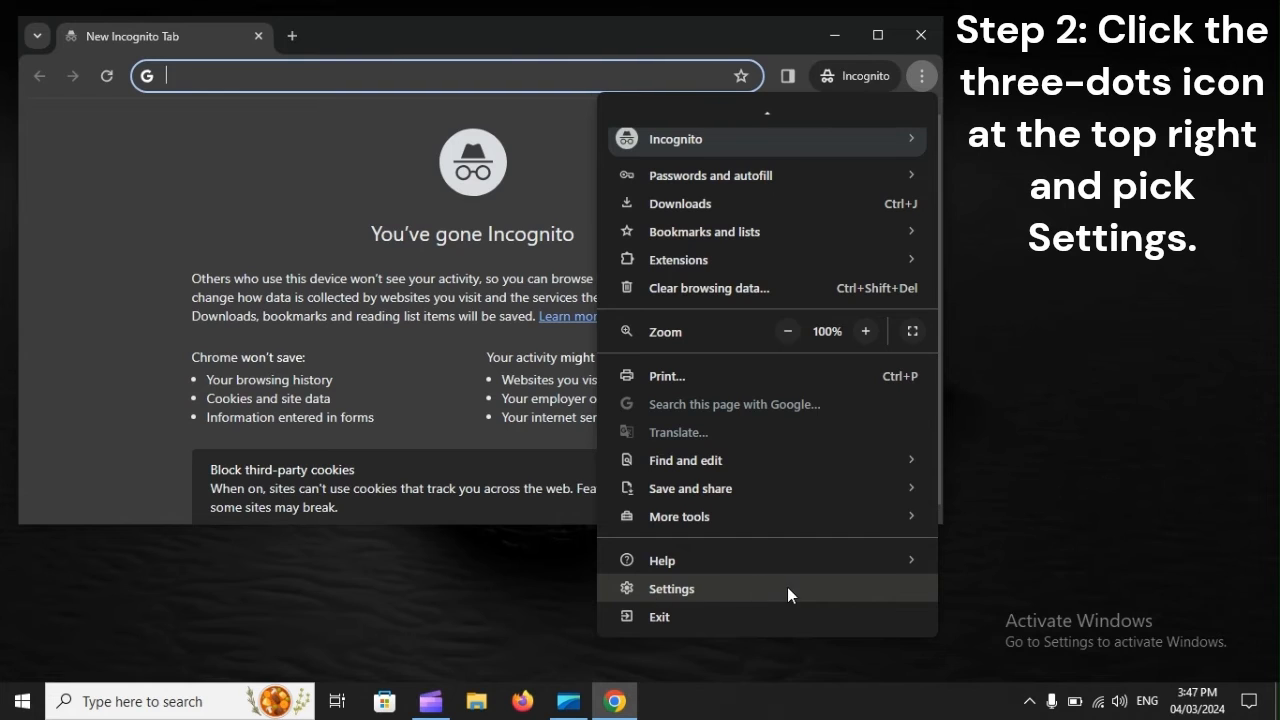
mouse_move(782, 594)
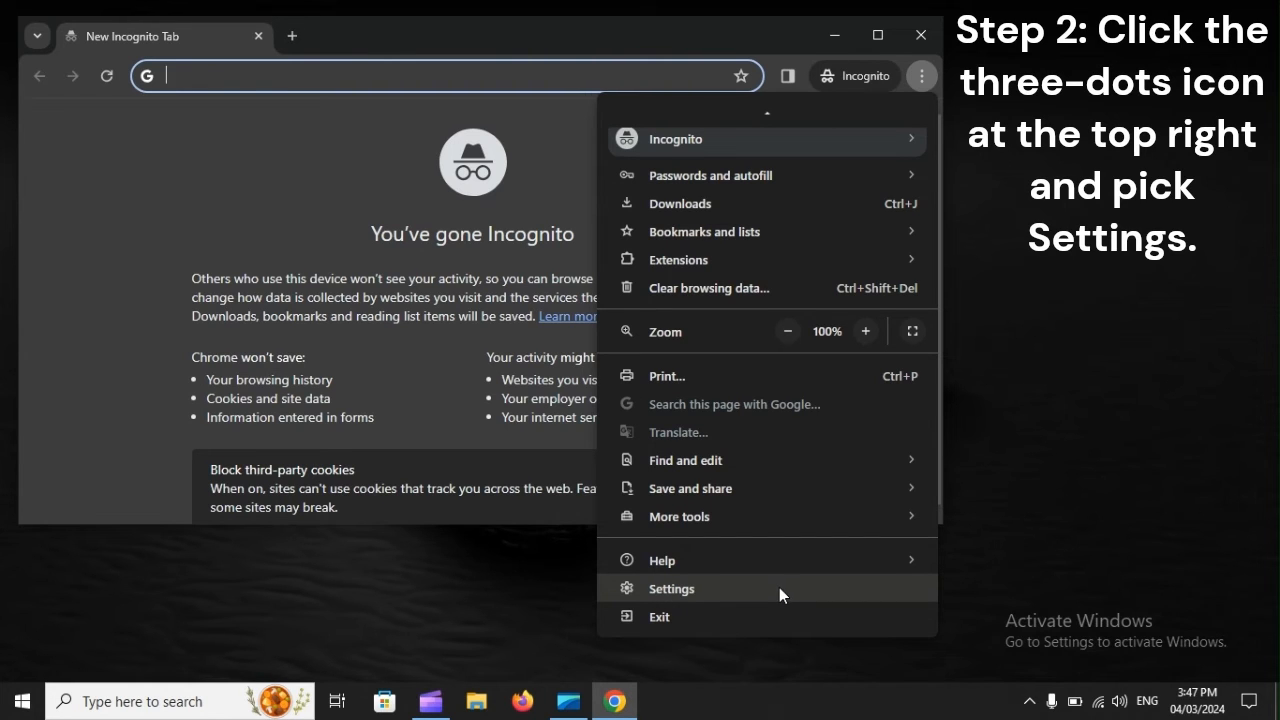
left_click(672, 588)
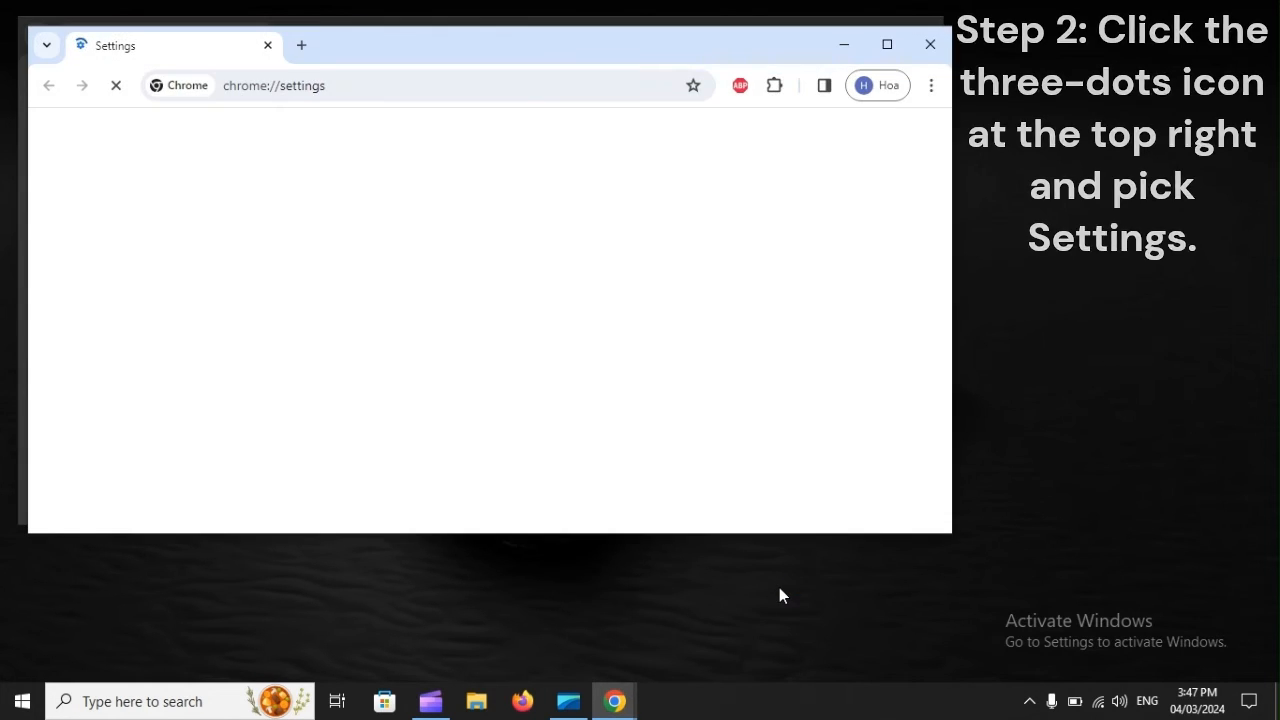
left_click(128, 420)
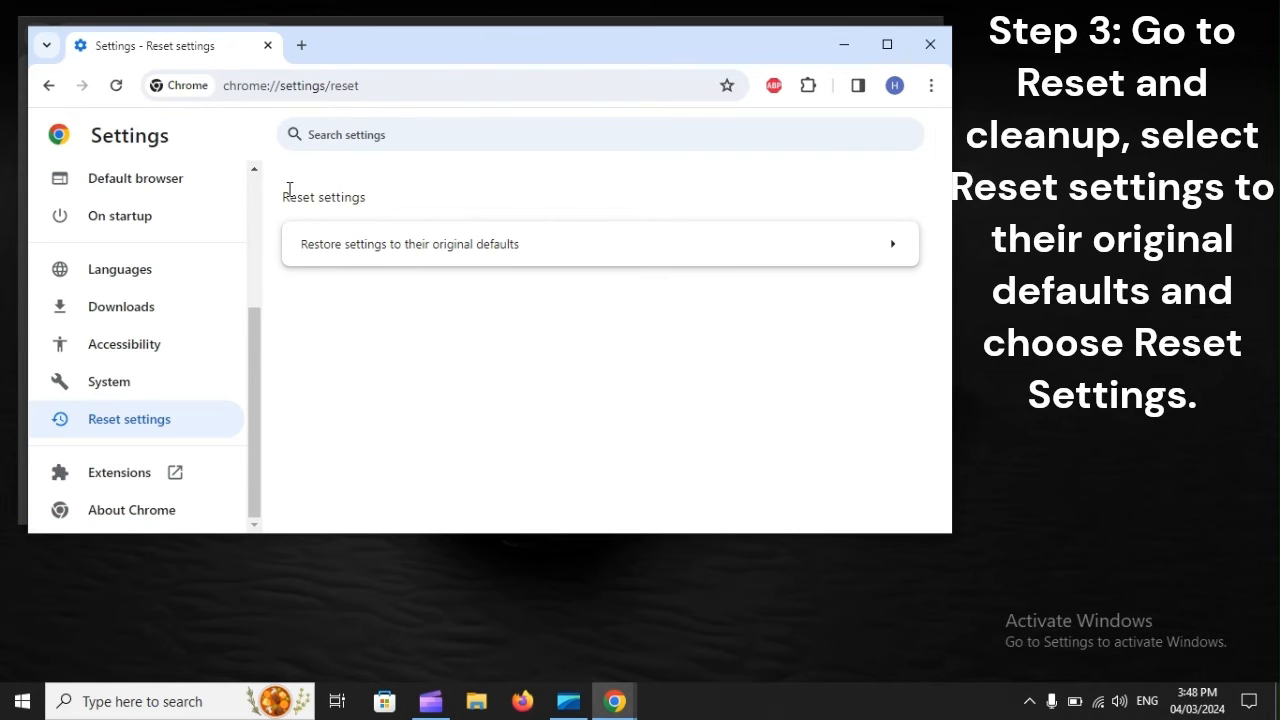
mouse_move(364, 264)
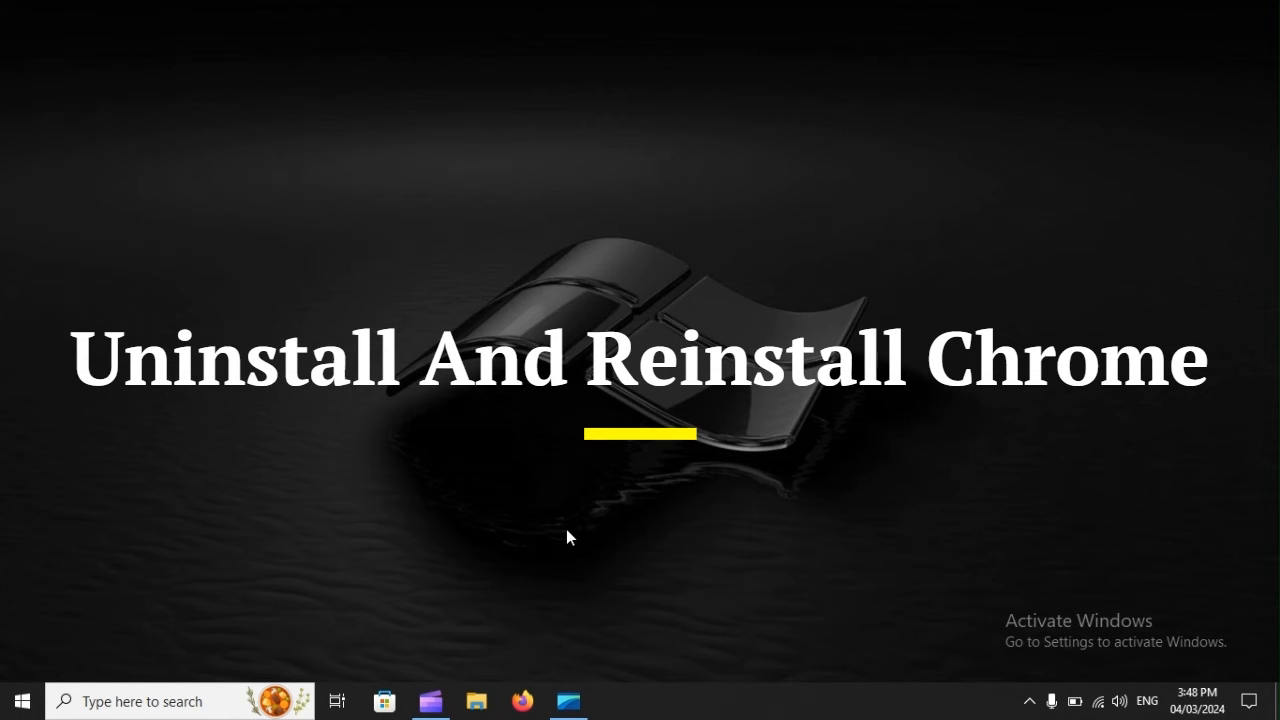
- Launch Control Panel from a Start menu search for 'Contr'
left_click(20, 704)
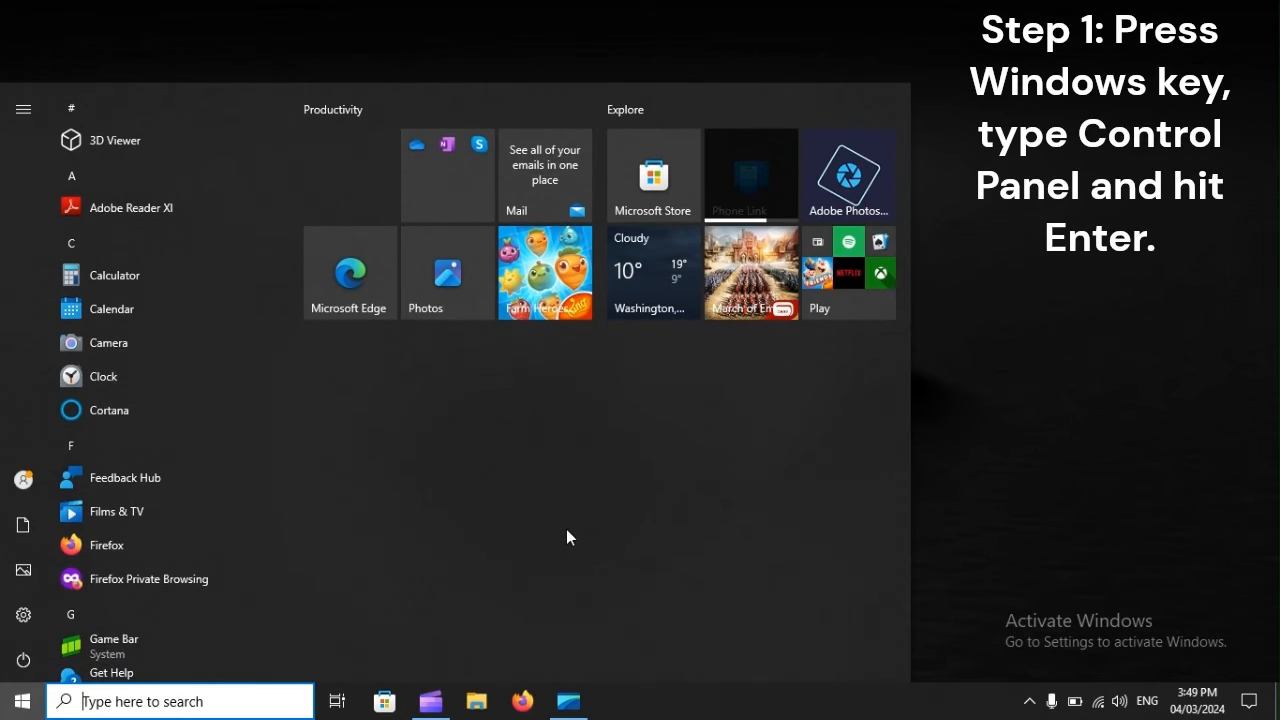
type("Control Panel")
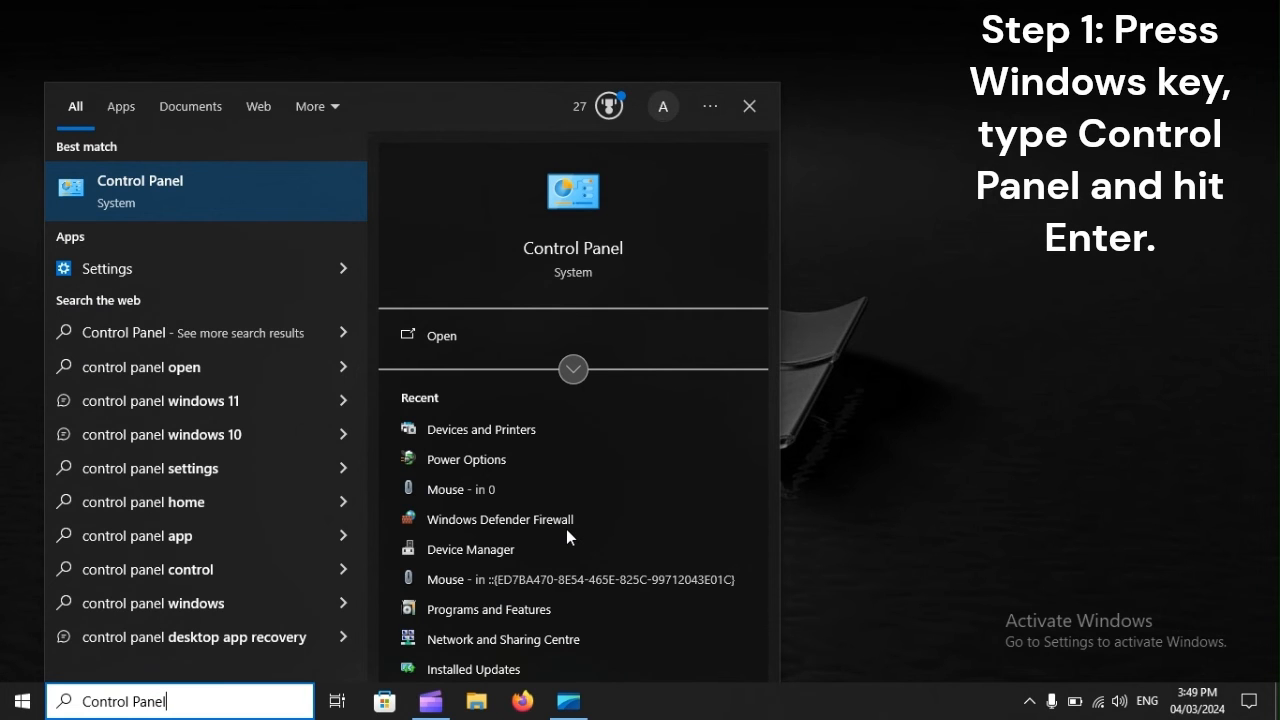
key("Enter")
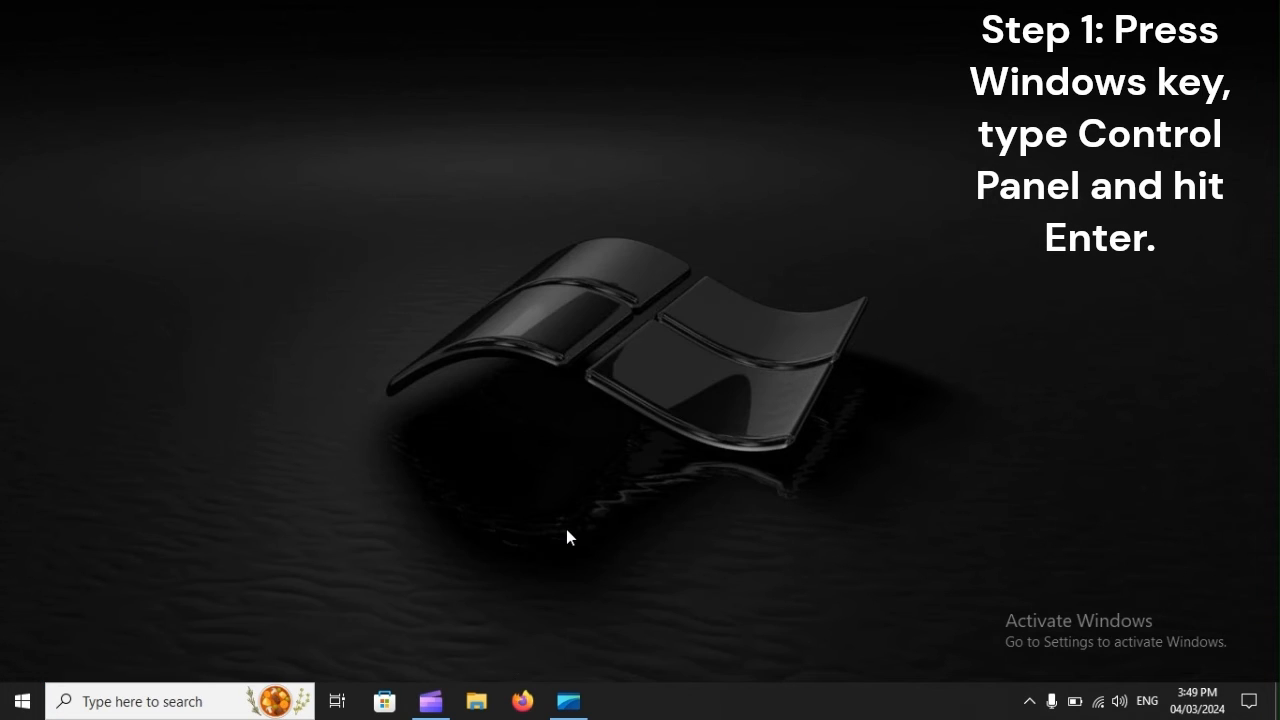
key("Enter")
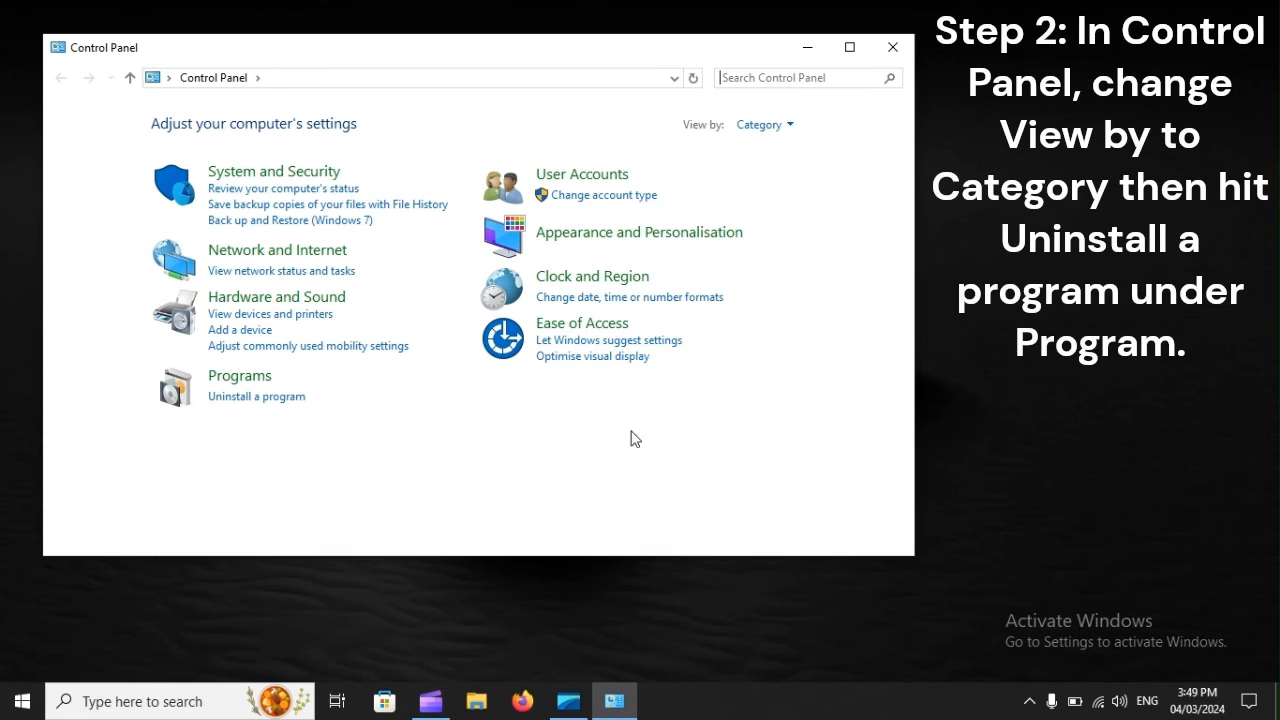
- Keep Control Panel in Category view and go to Uninstall a program
left_click(764, 124)
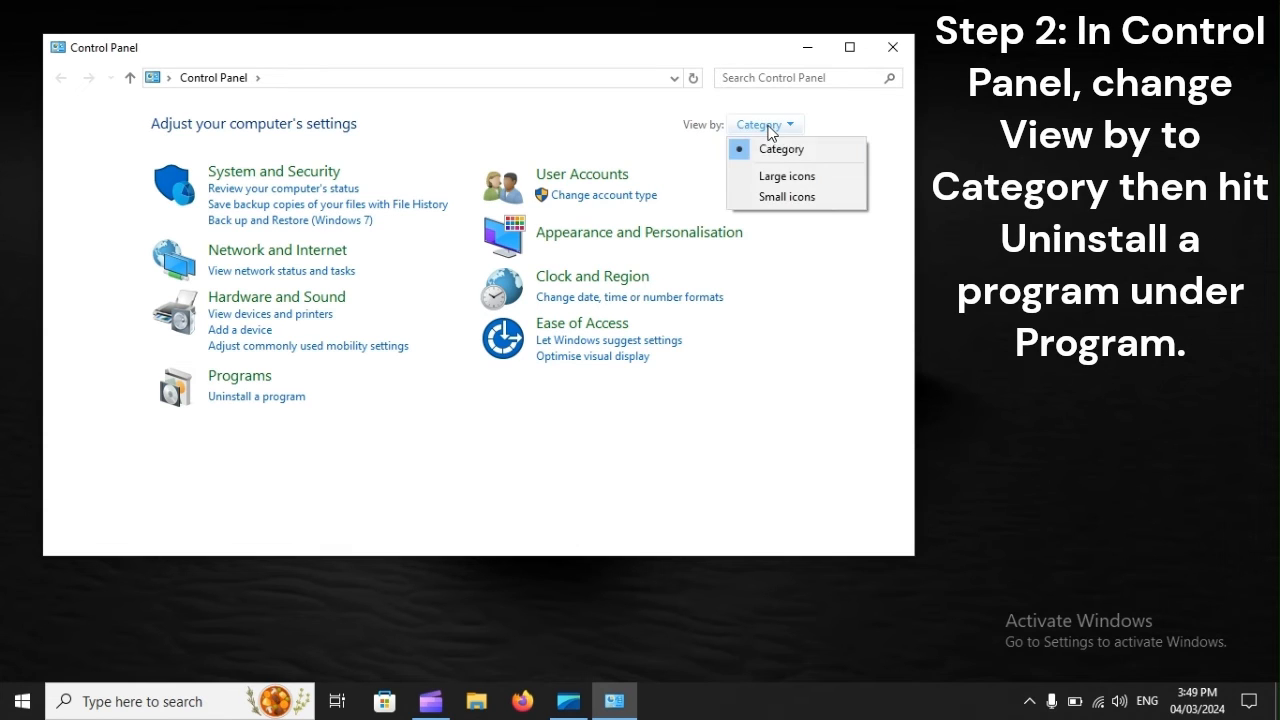
mouse_move(812, 148)
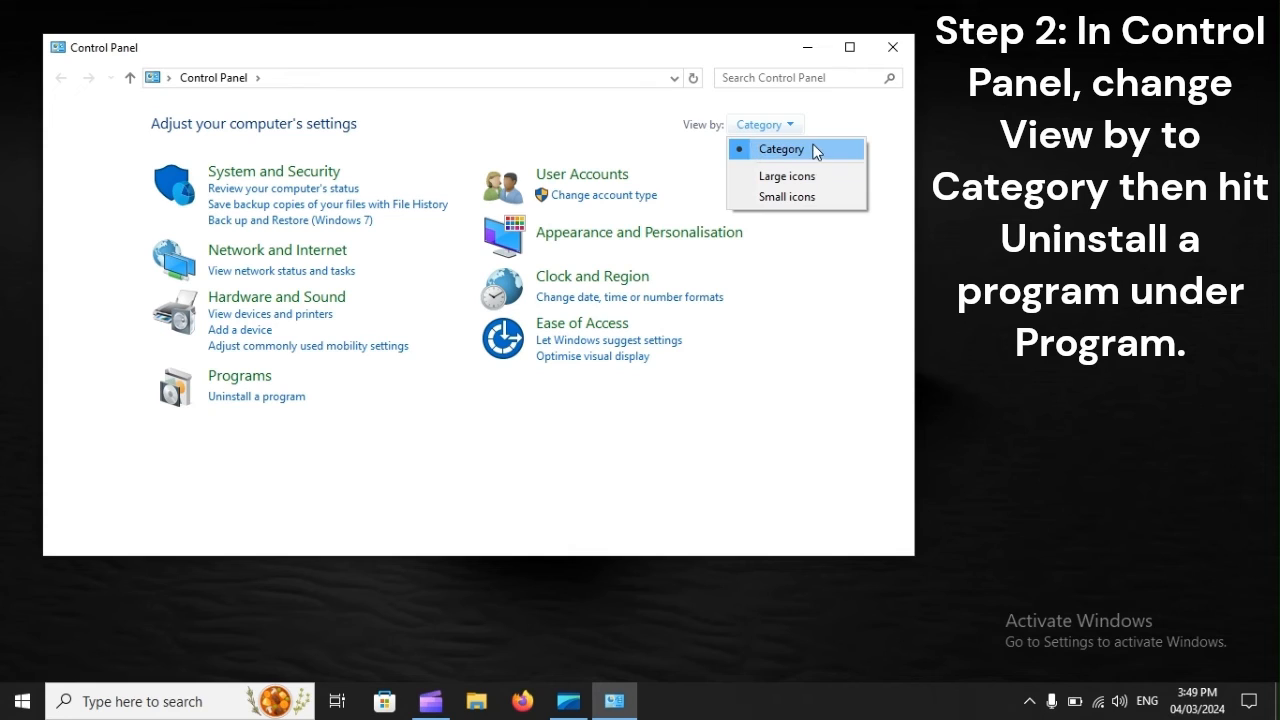
left_click(780, 148)
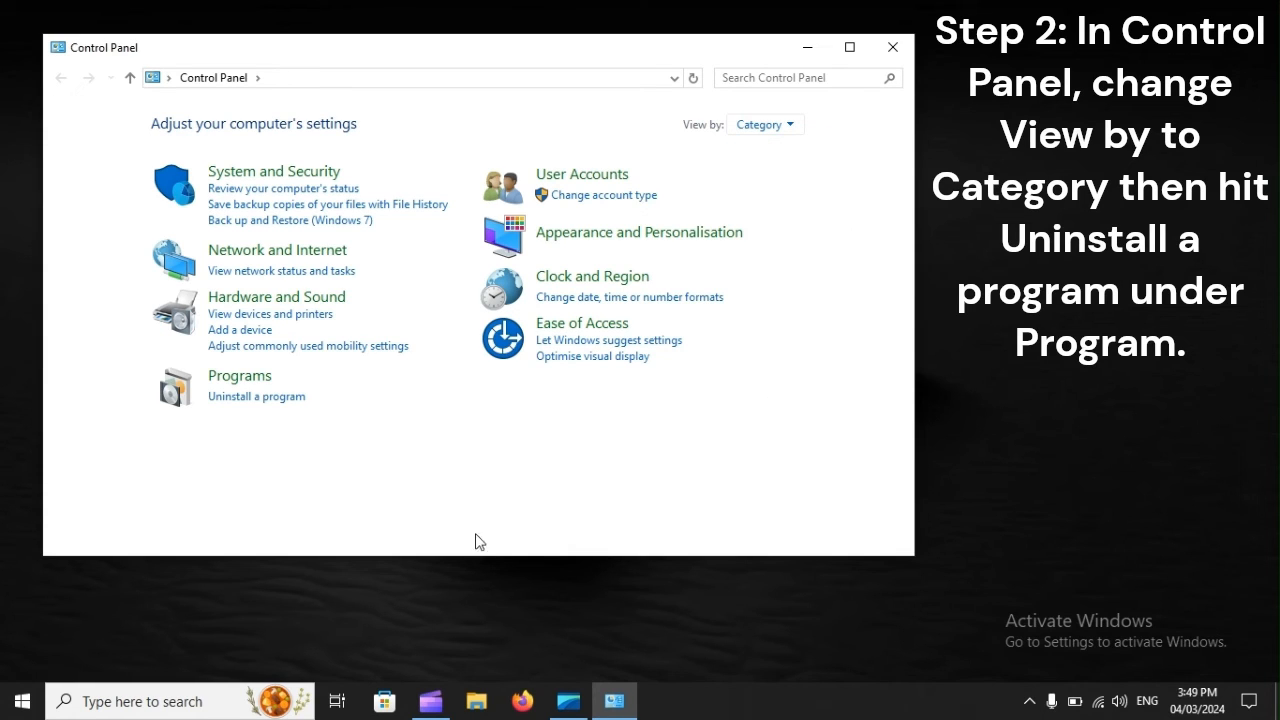
mouse_move(278, 404)
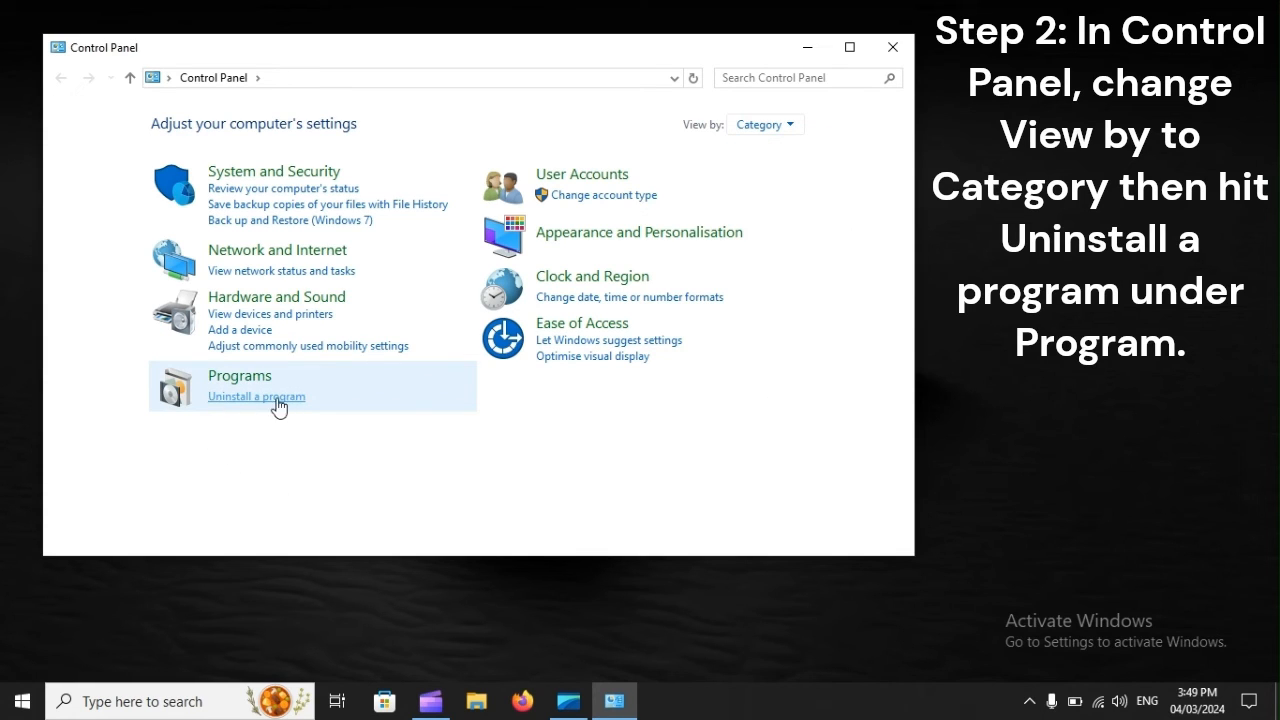
mouse_move(216, 400)
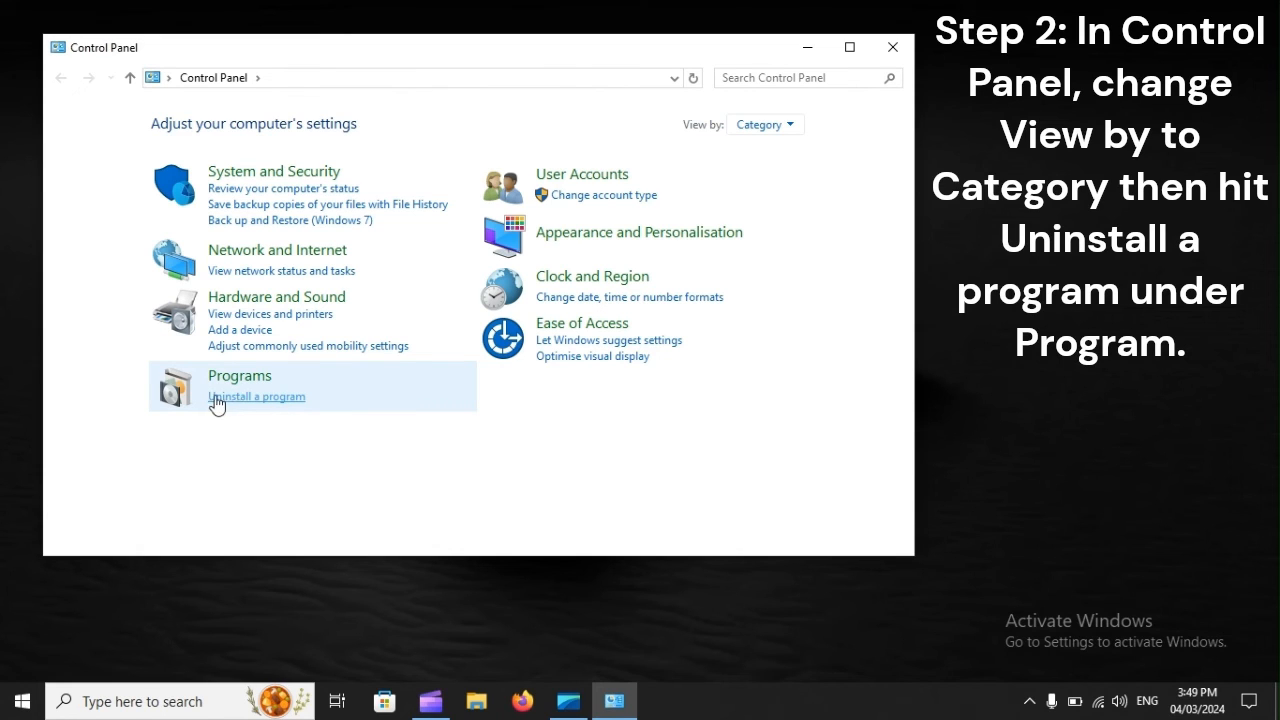
mouse_move(284, 410)
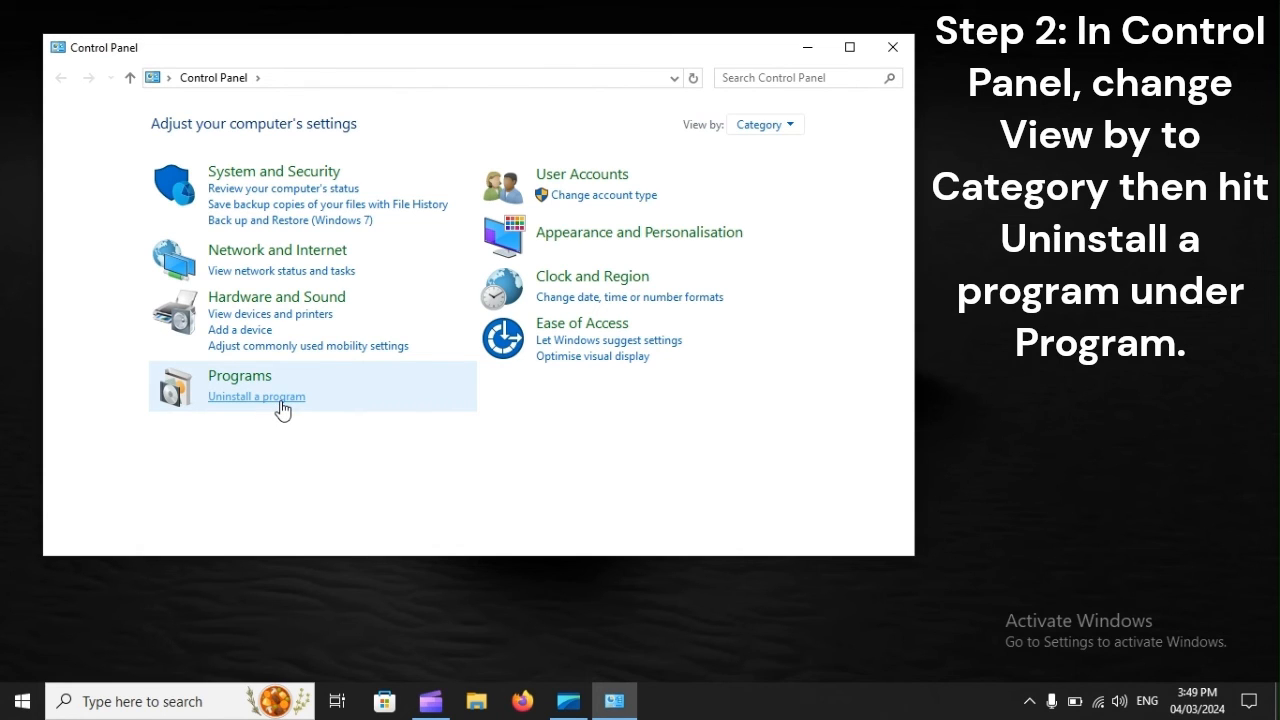
left_click(256, 396)
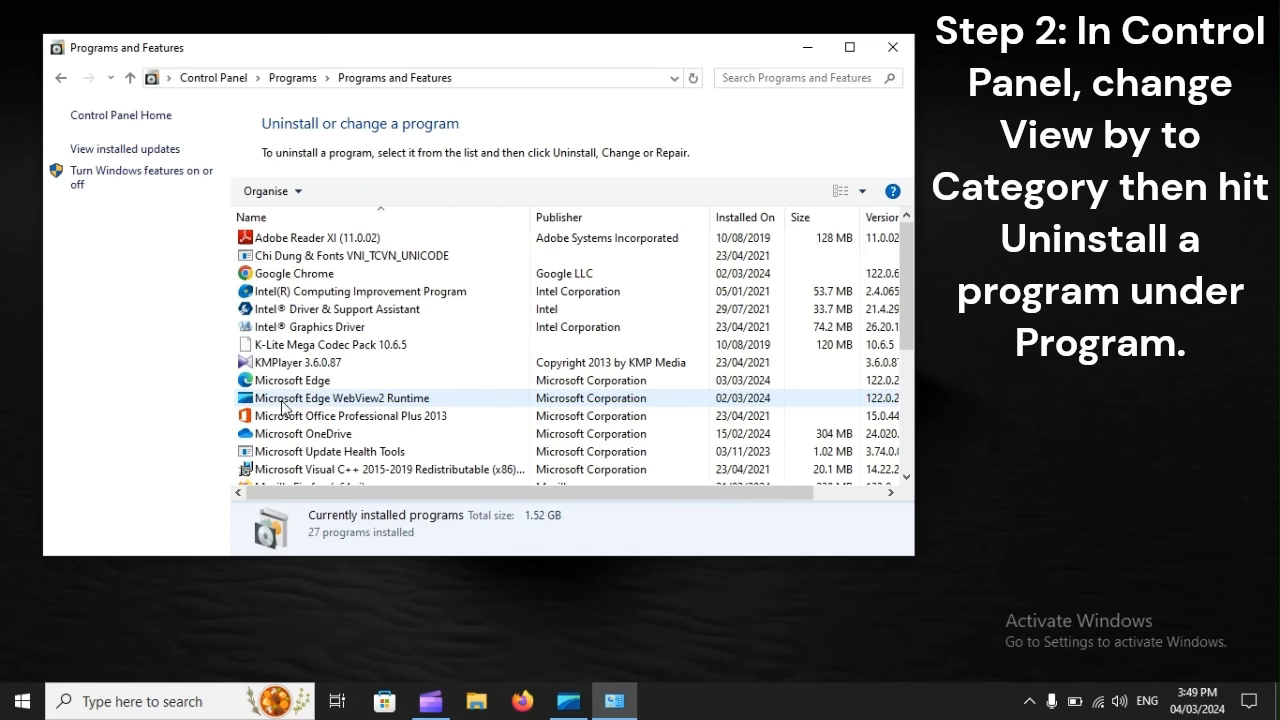
- Bring up uninstall options for Google Chrome, then start restarting the computer
left_click(292, 272)
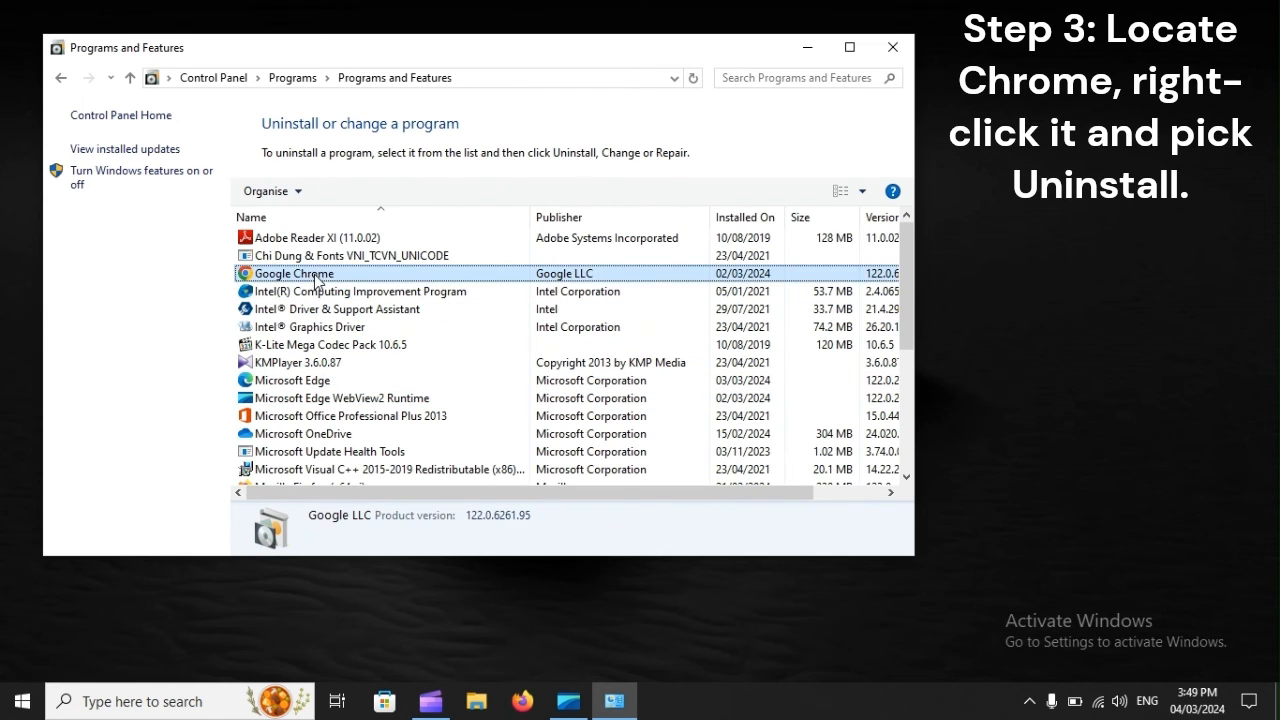
right_click(294, 272)
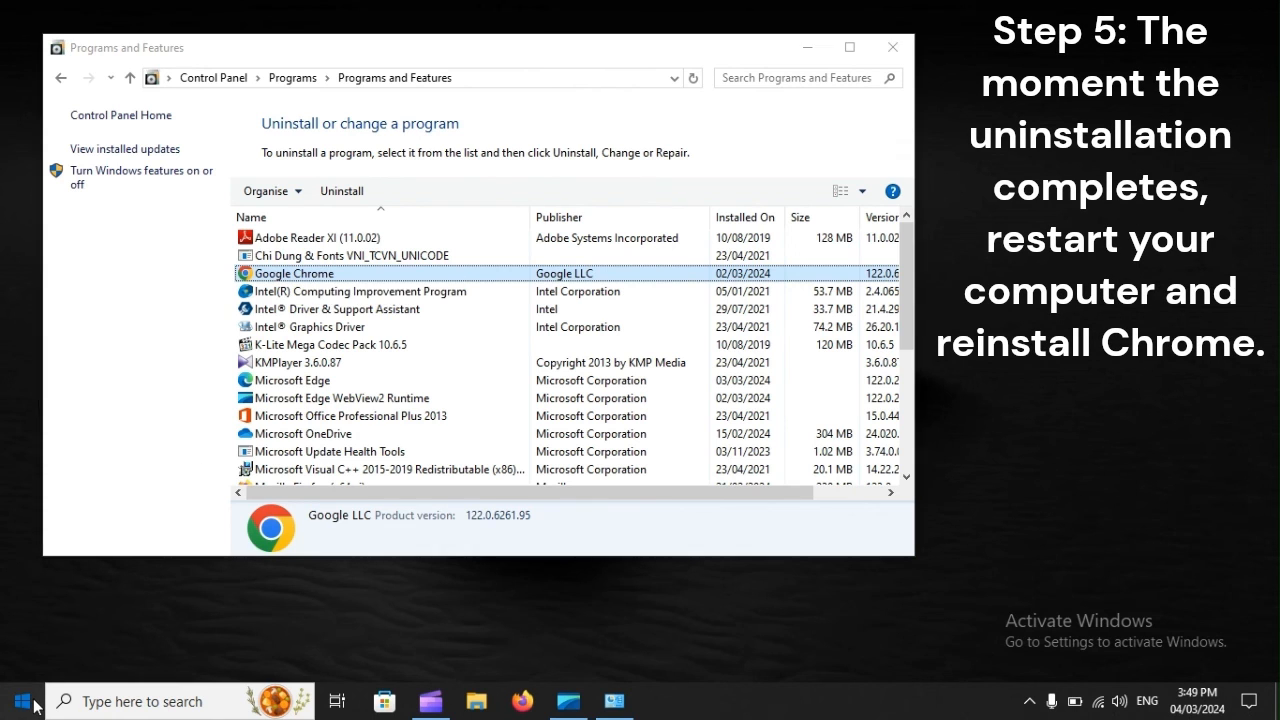
left_click(14, 700)
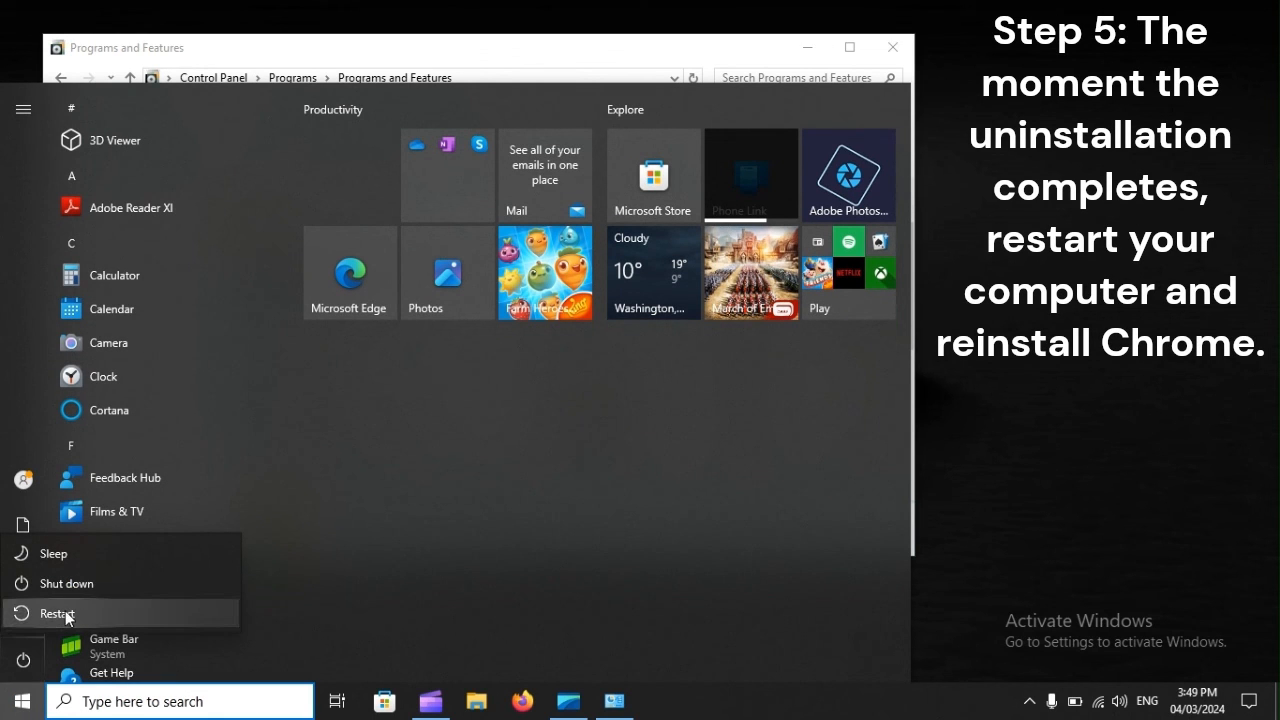